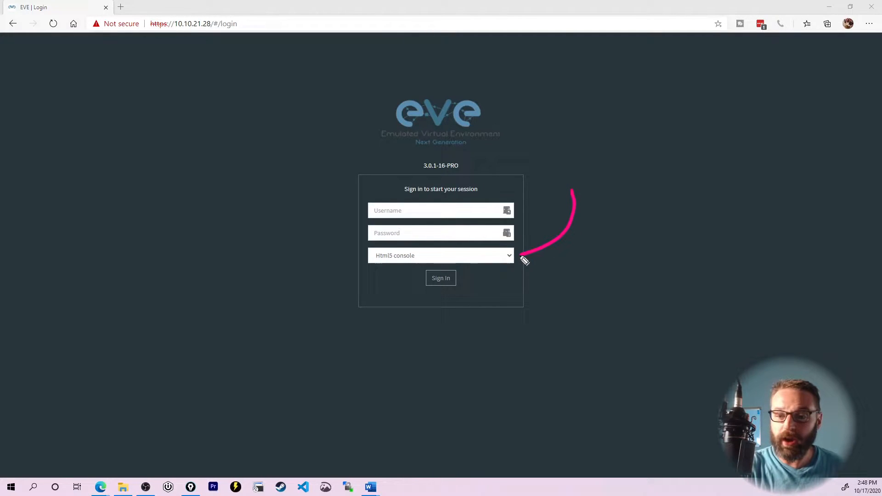
mouse_move(517, 264)
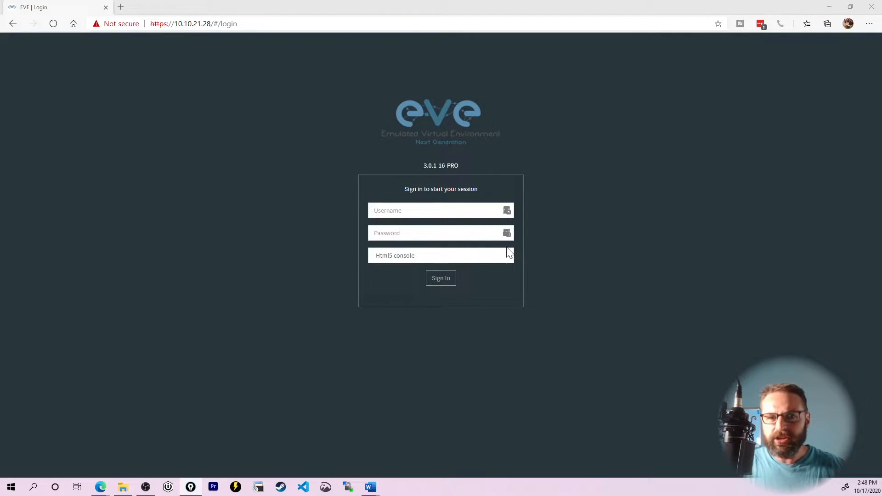
Step: Enter the login credentials on the EVE-NG sign-in page with Html5 console selected
type("a")
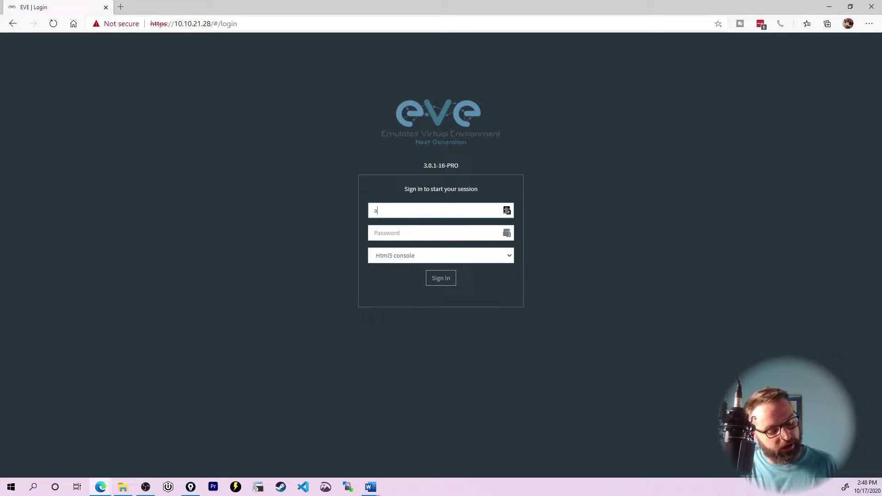
left_click(440, 277)
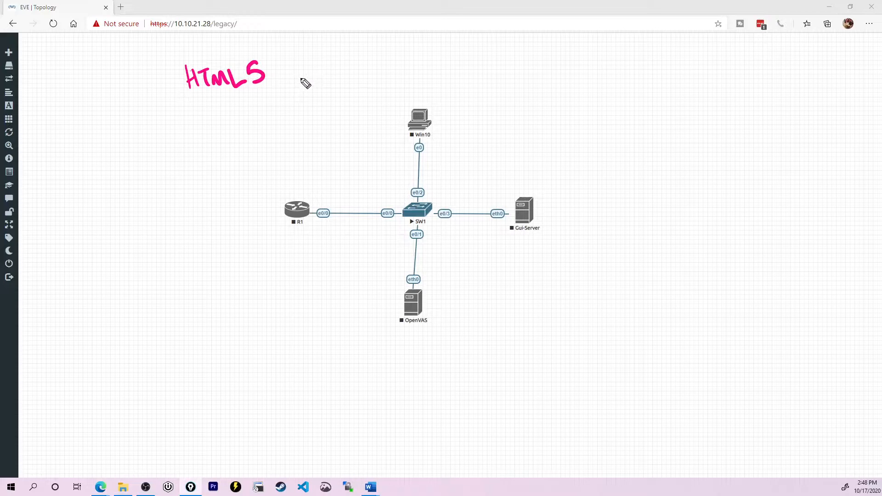
Step: Highlight the console type options on the topology before acting on the Gui-Server node
left_click_drag(293, 76, 349, 76)
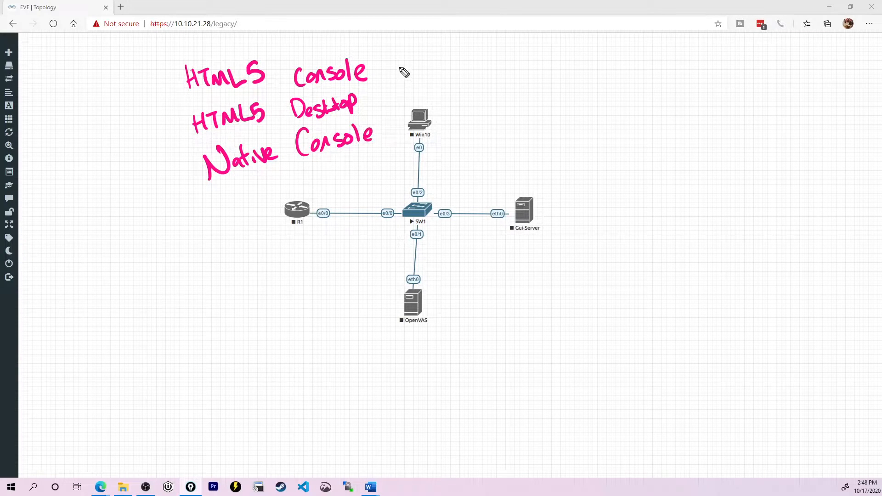
left_click_drag(371, 73, 413, 67)
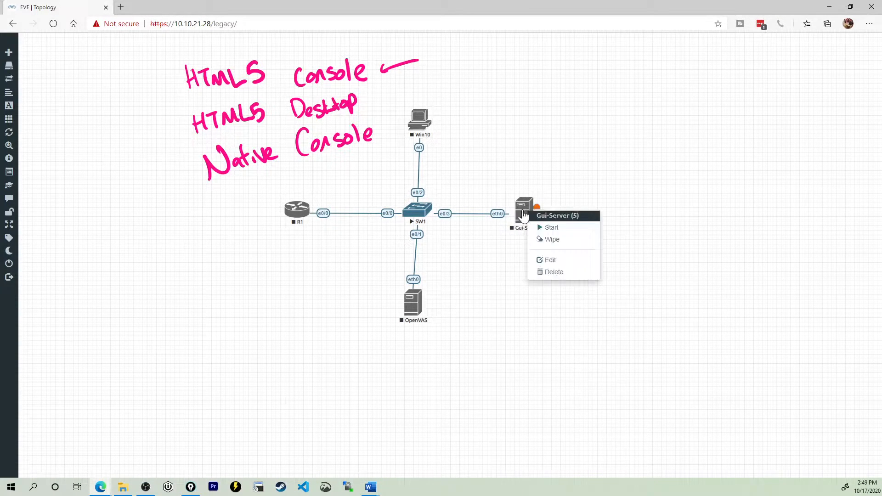
left_click(550, 259)
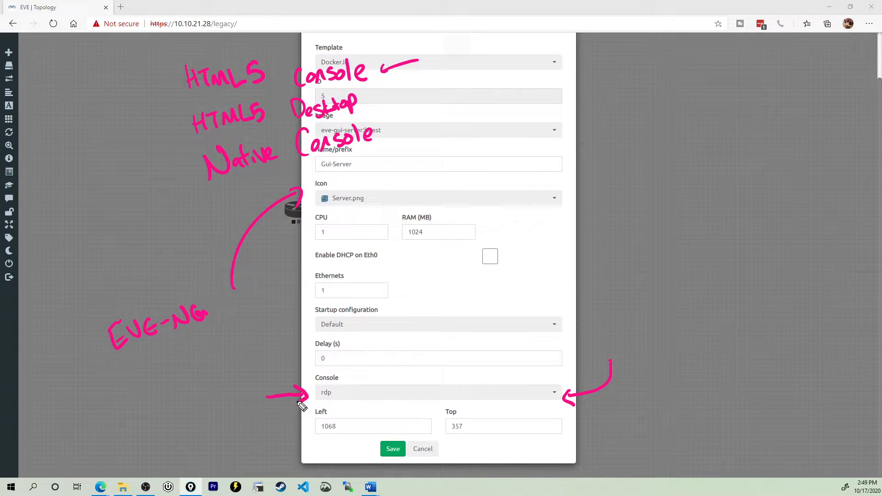
mouse_move(339, 383)
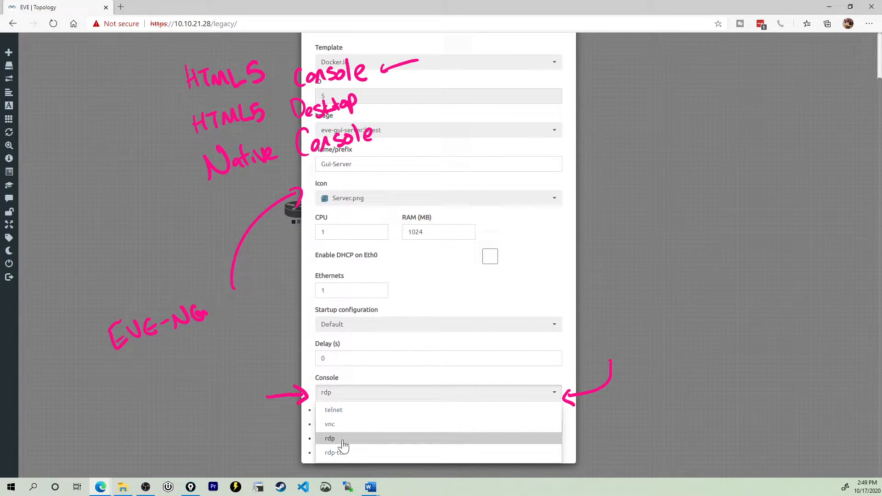
mouse_move(343, 441)
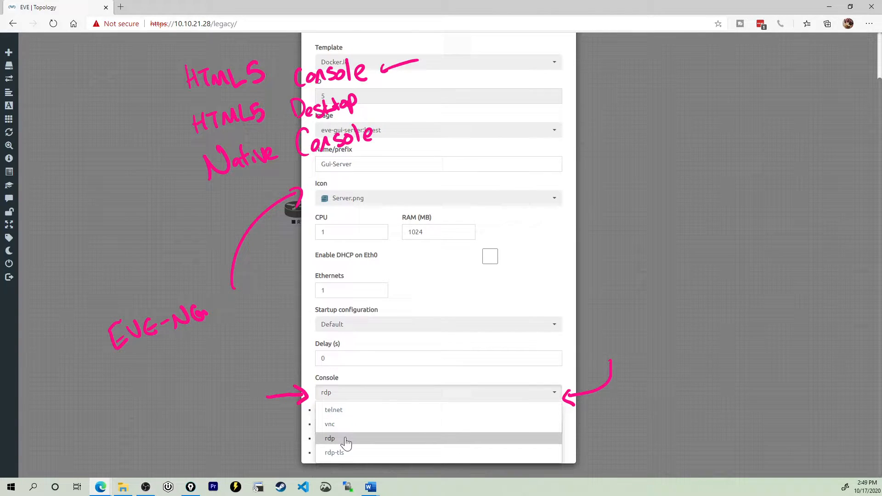
left_click(330, 438)
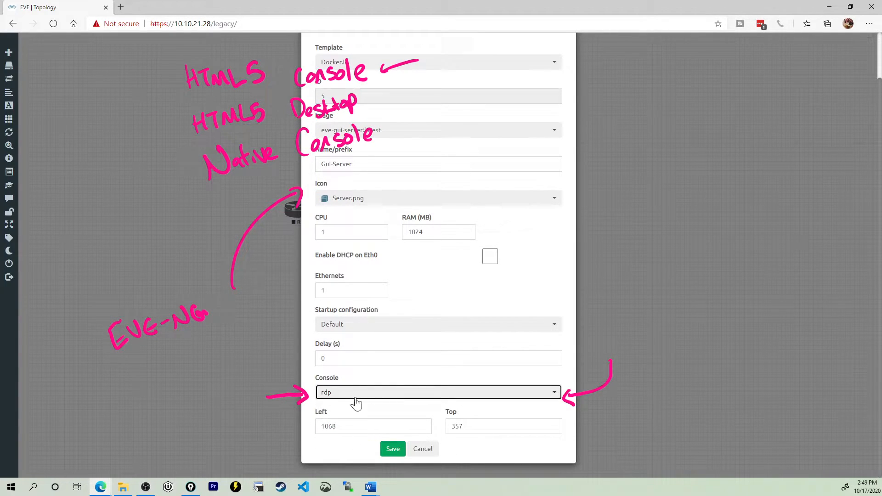
mouse_move(349, 394)
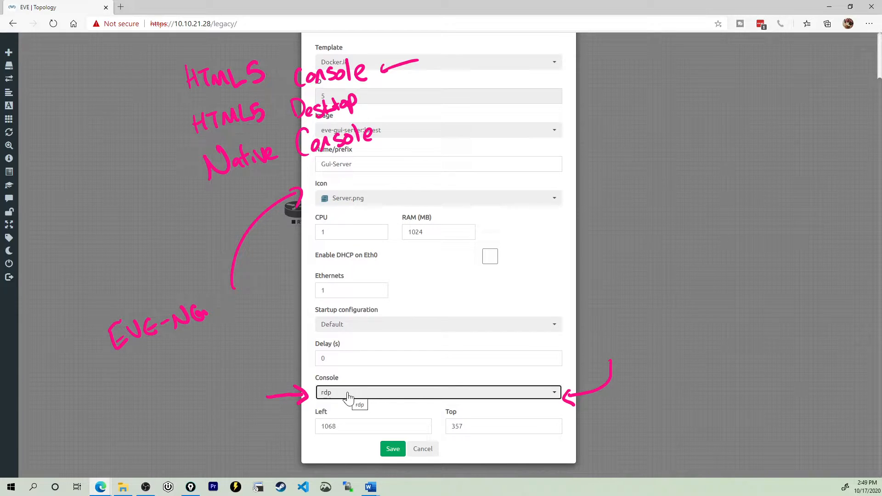
mouse_move(422, 448)
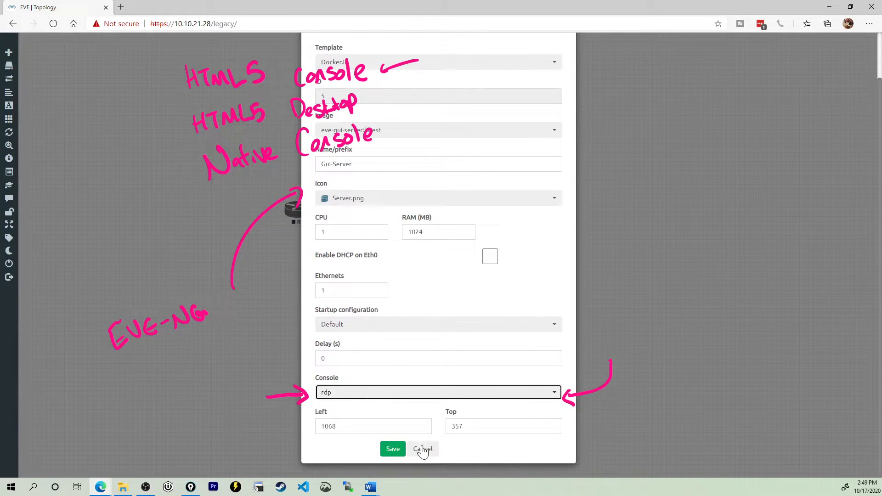
left_click(422, 449)
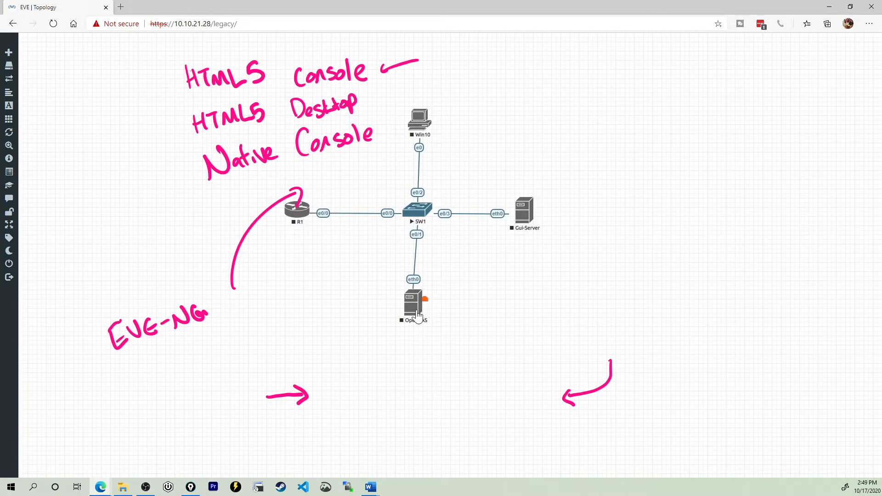
Step: Switch the OpenVAS node's console type from rdp to telnet and save it
double_click(413, 303)
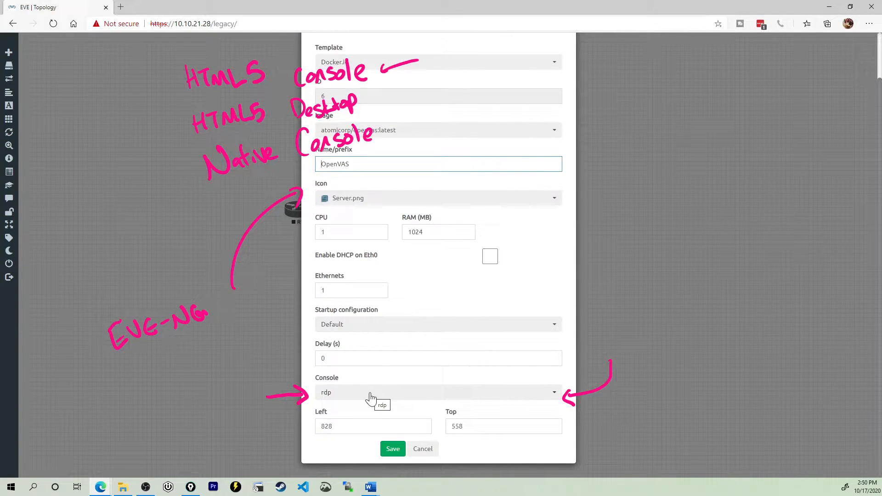
left_click(438, 392)
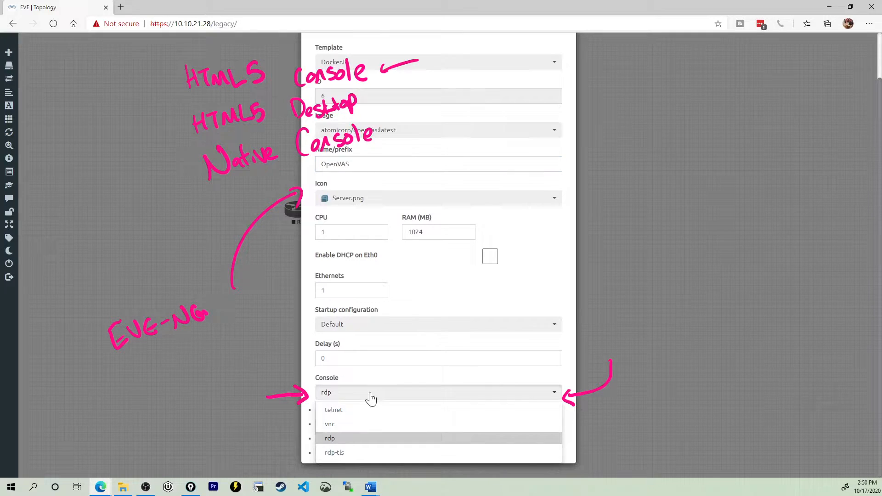
left_click(333, 409)
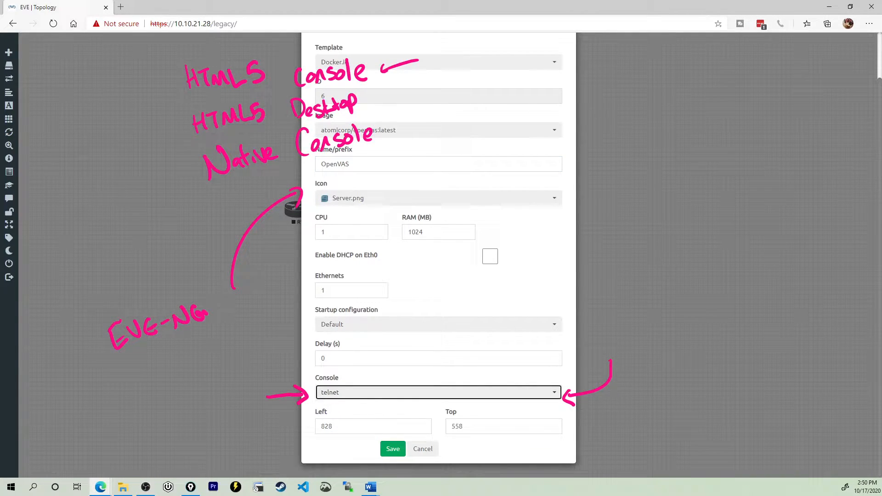
left_click(392, 449)
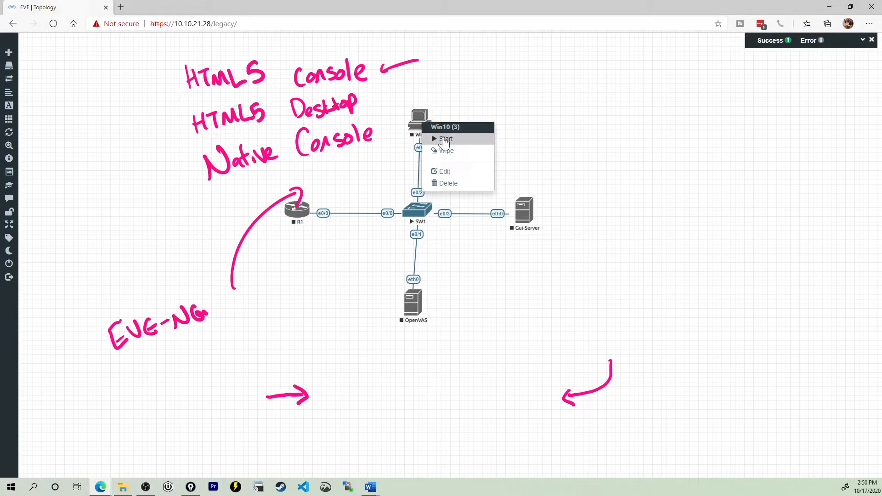
Step: Review the Win10 node's settings form
left_click(444, 171)
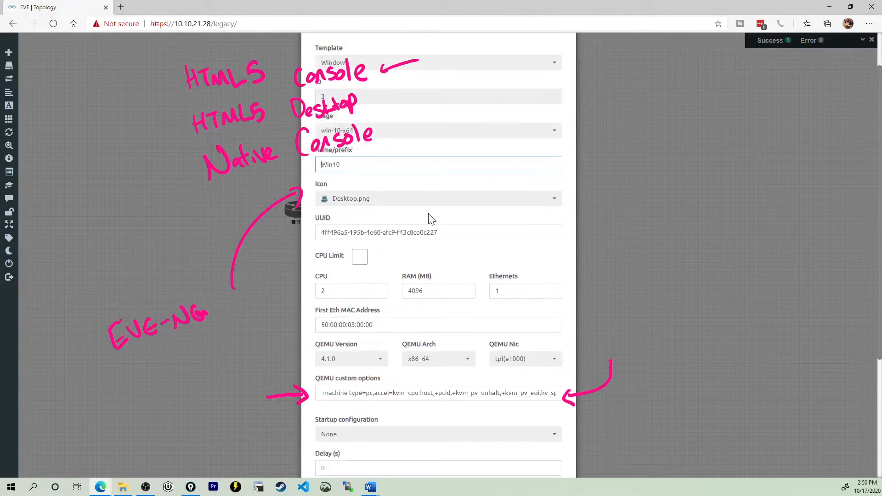
scroll("down", 3)
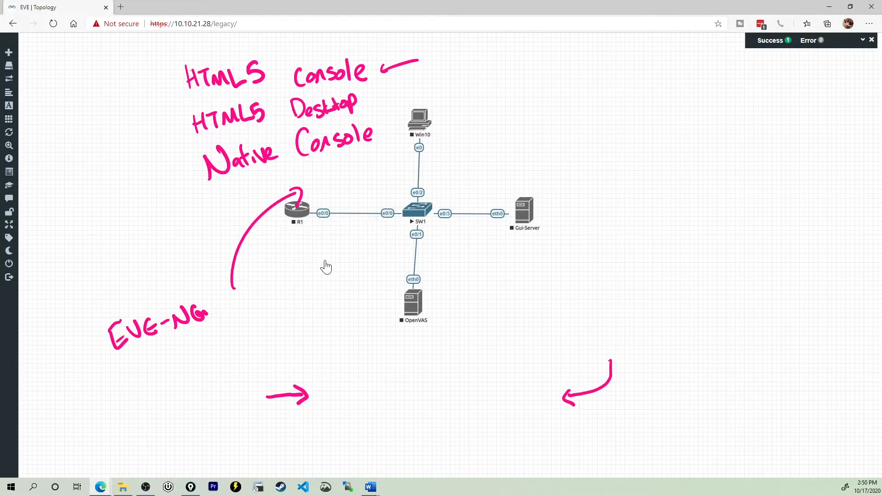
Step: Review R1's Edit Node form showing its image, name and resources
double_click(296, 211)
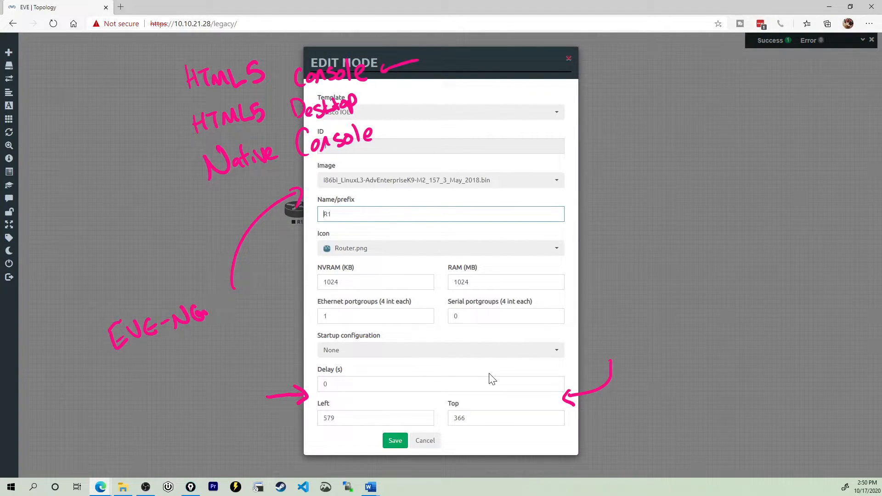
mouse_move(596, 326)
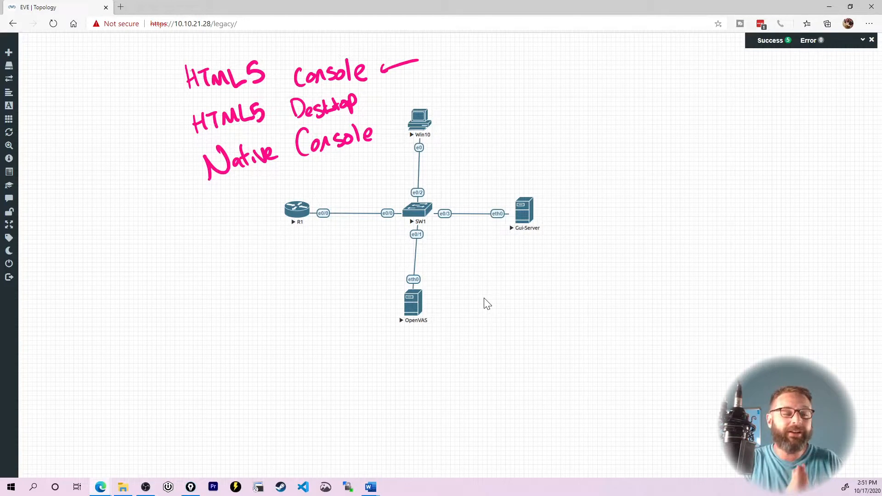
mouse_move(580, 106)
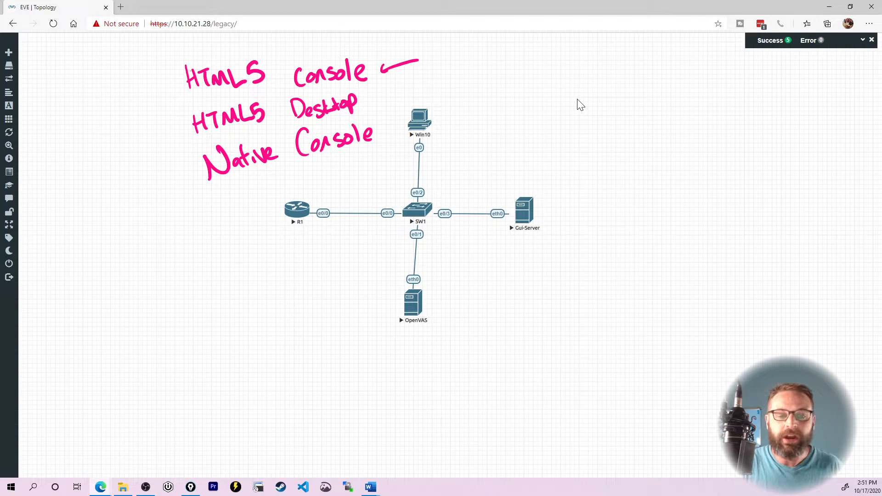
Step: Bring up R1's HTML5 console window showing the Router> prompt
left_click(296, 209)
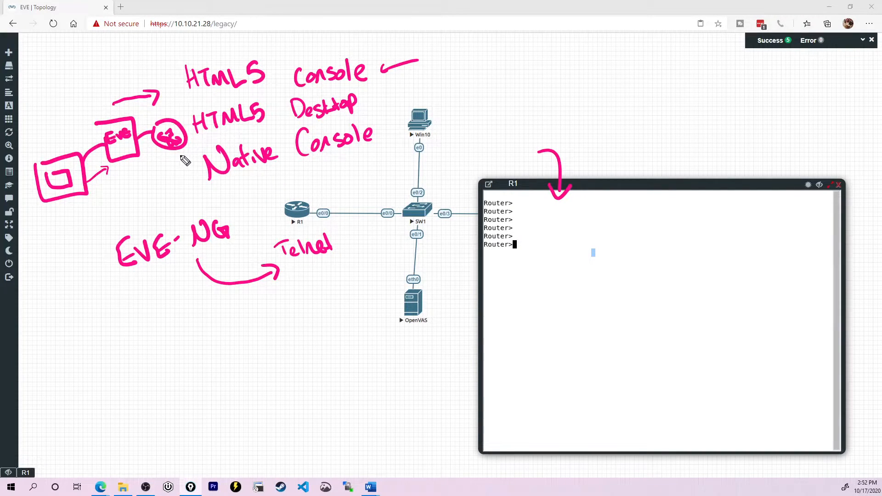
mouse_move(256, 312)
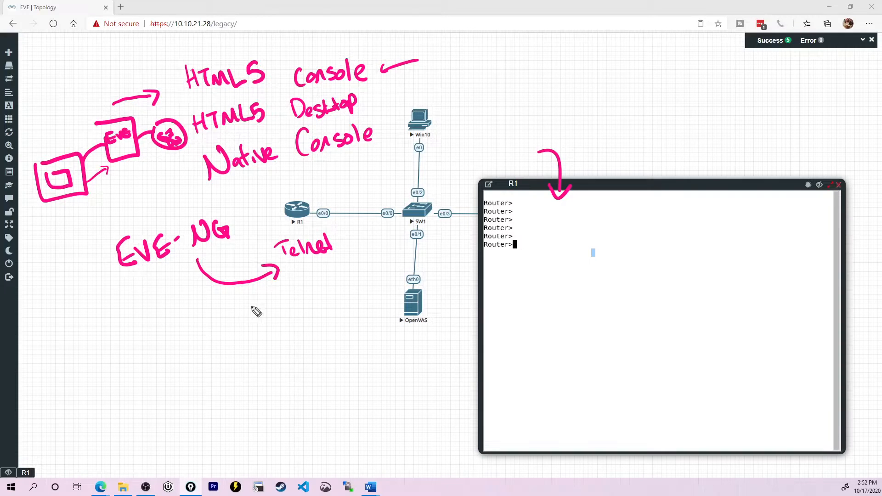
mouse_move(371, 50)
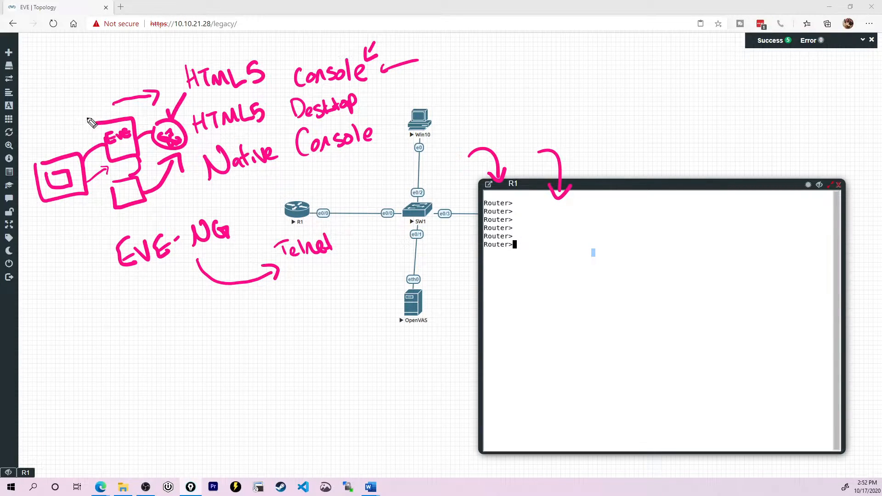
left_click_drag(78, 112, 118, 110)
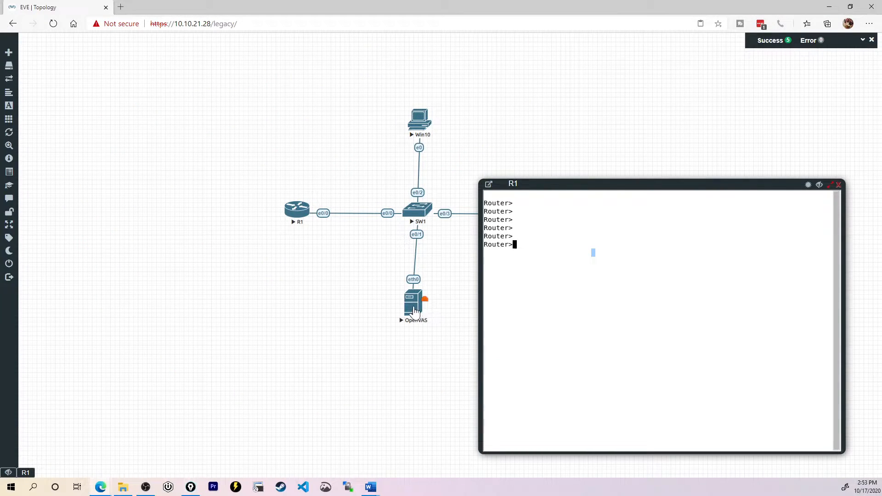
Step: Run ifconfig in the OpenVAS console, showing eth0 at 10.0.0.3
double_click(413, 301)
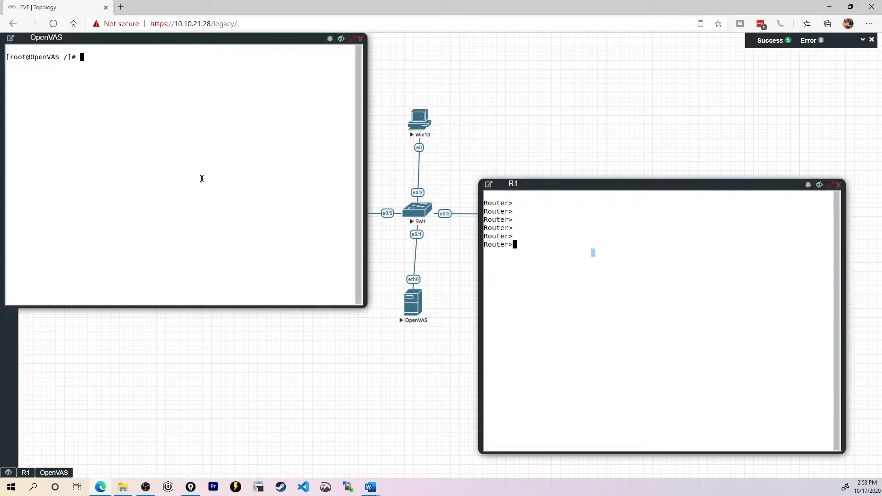
type("ifconfig\\")
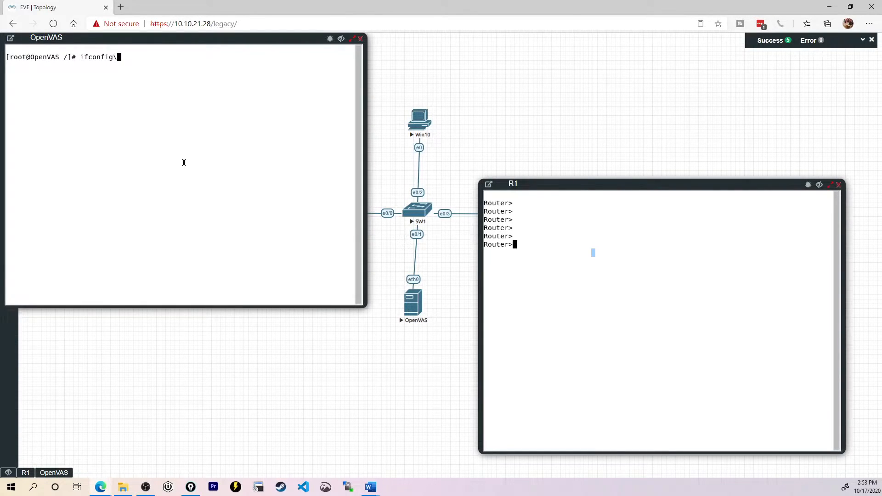
key("Return")
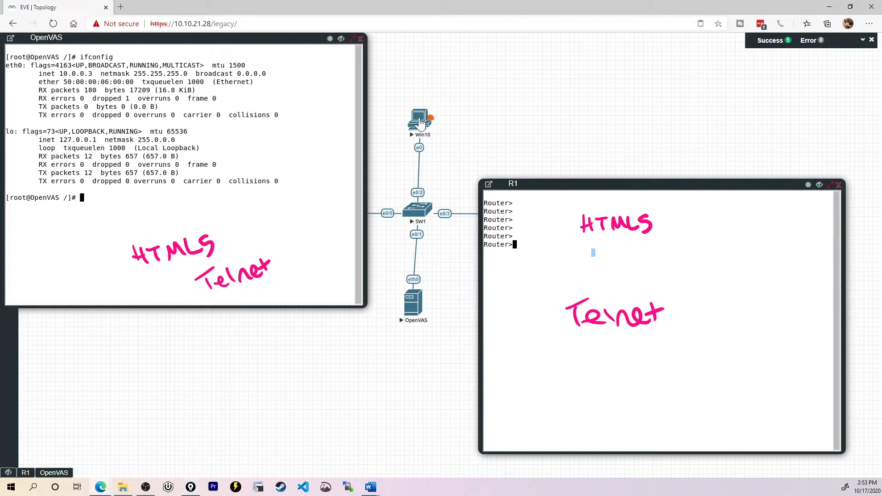
left_click(419, 118)
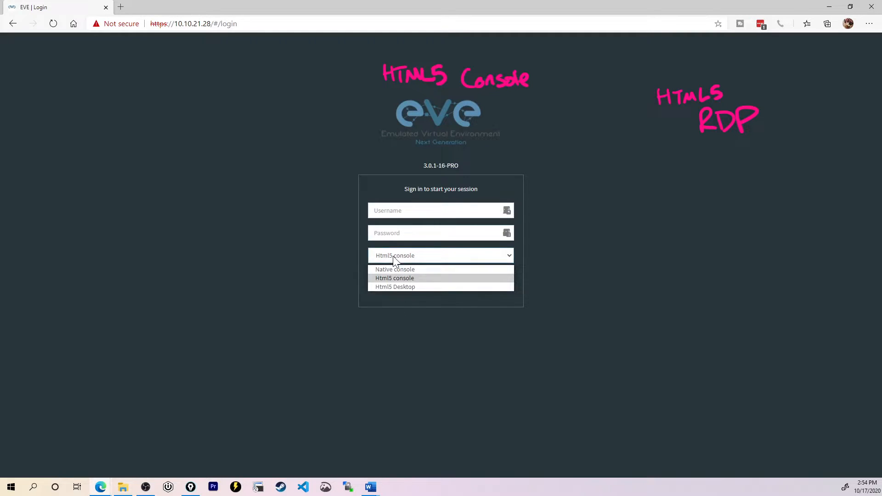
Step: Choose Html5 console as the session's console mode before logging in
left_click(394, 278)
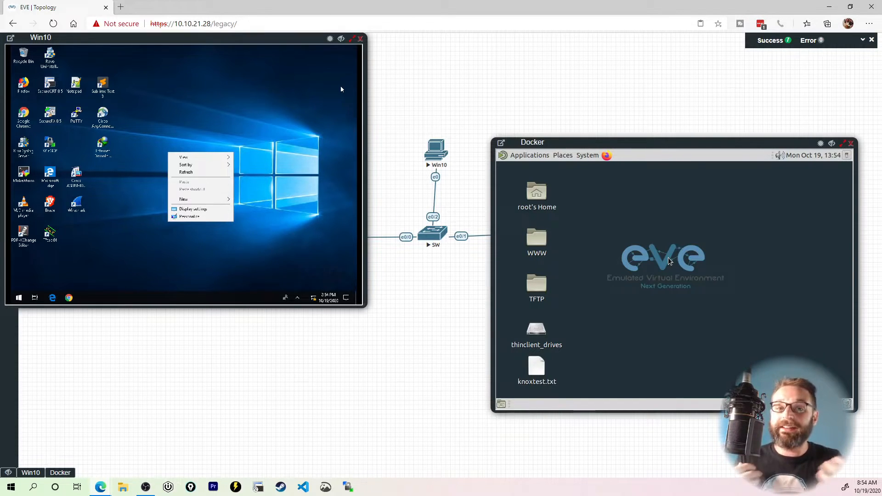
mouse_move(689, 133)
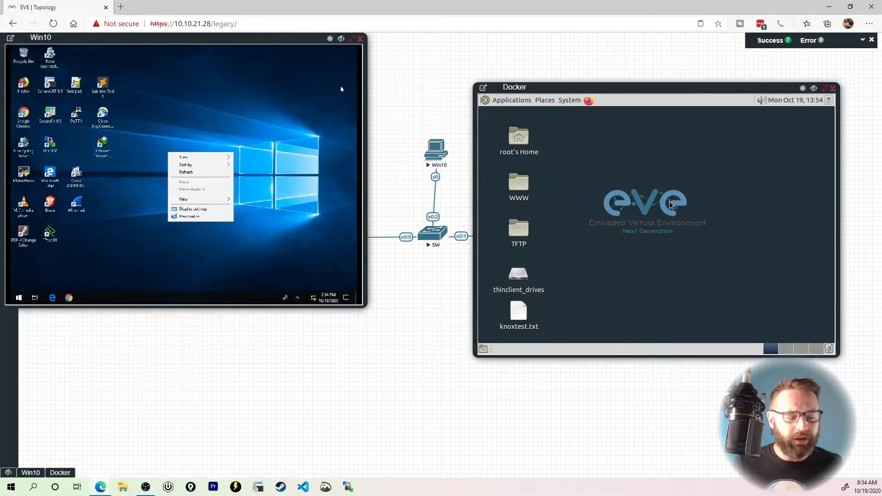
mouse_move(652, 227)
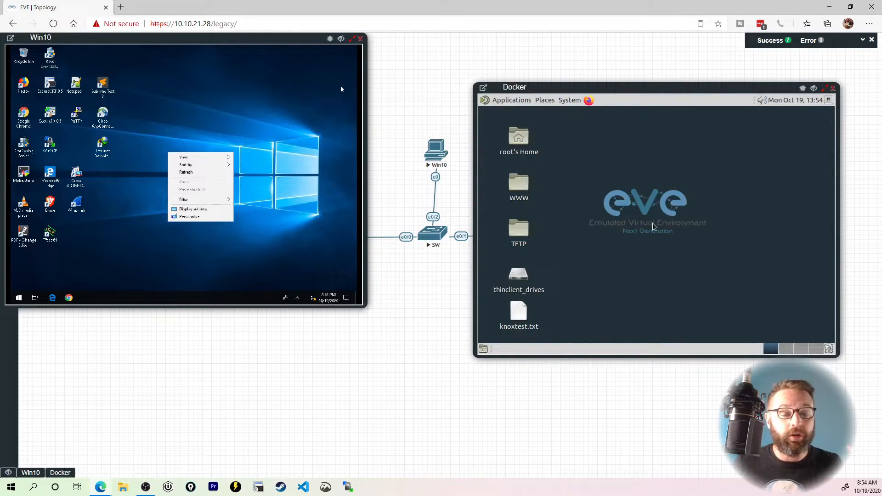
mouse_move(649, 216)
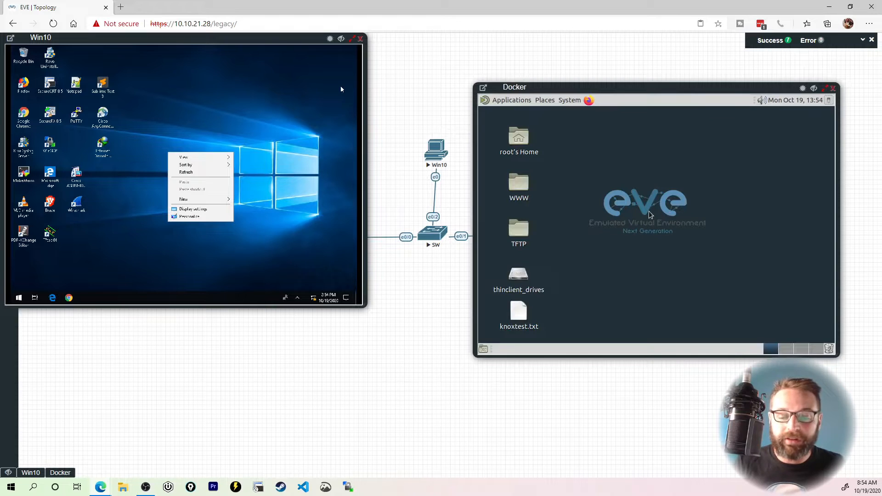
Step: Open knoxtest.txt from the Docker desktop in the Pluma editor
left_click(518, 315)
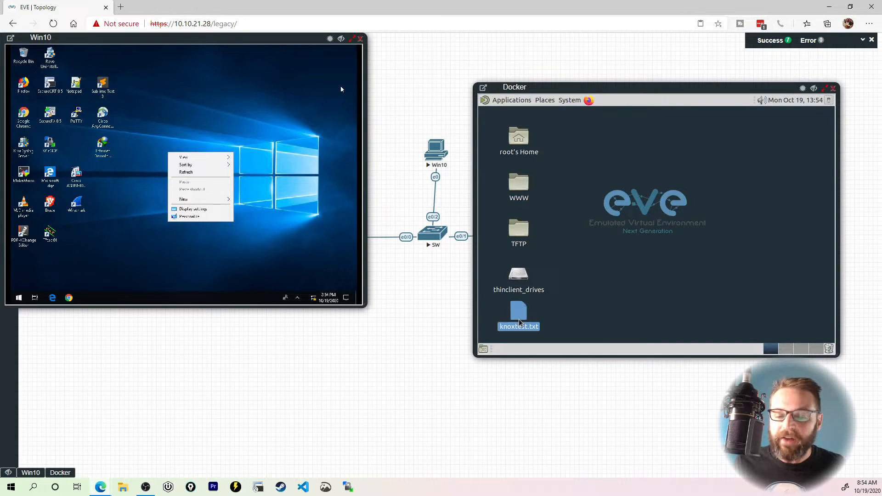
right_click(518, 318)
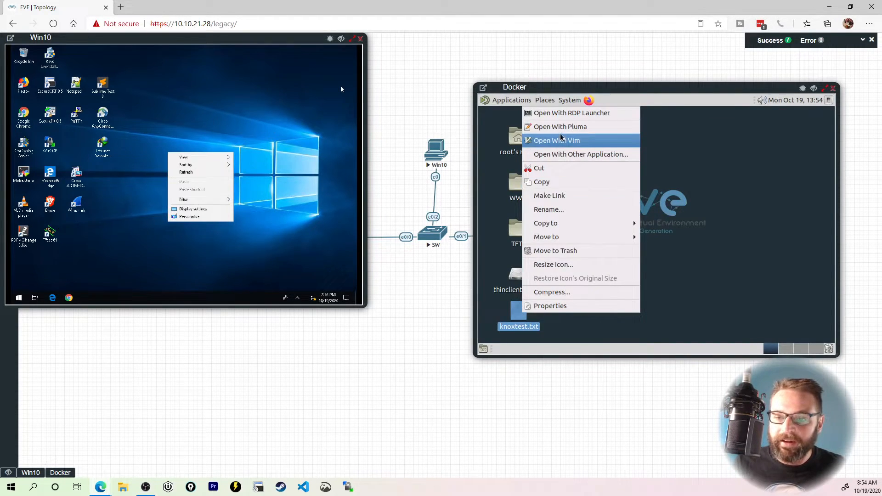
left_click(559, 127)
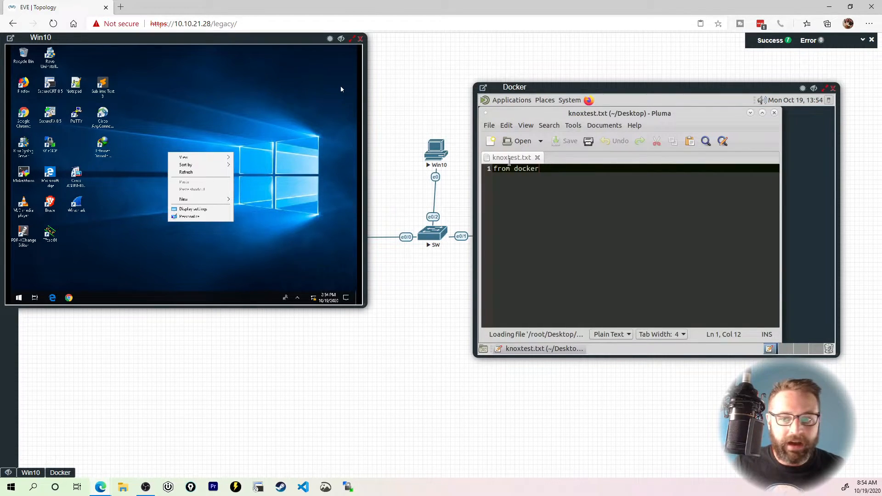
Step: Copy the 'from docker' text and paste it into Notepad on the Win10 node
right_click(514, 168)
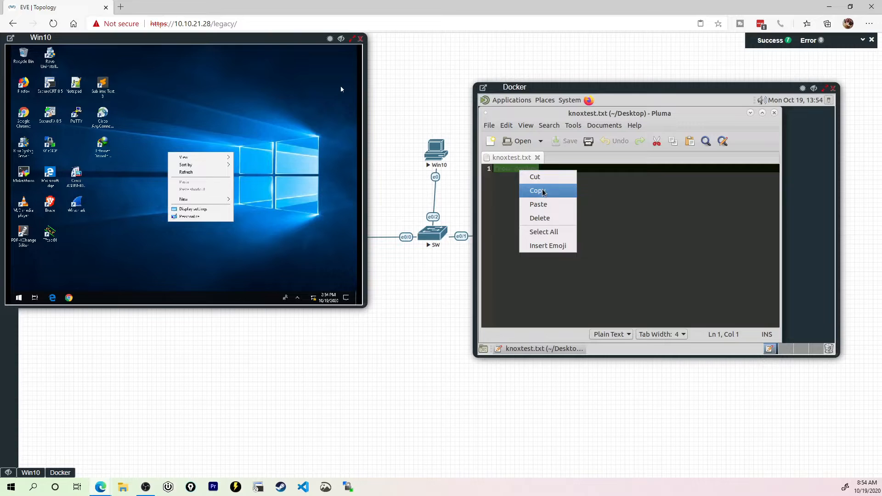
left_click(536, 190)
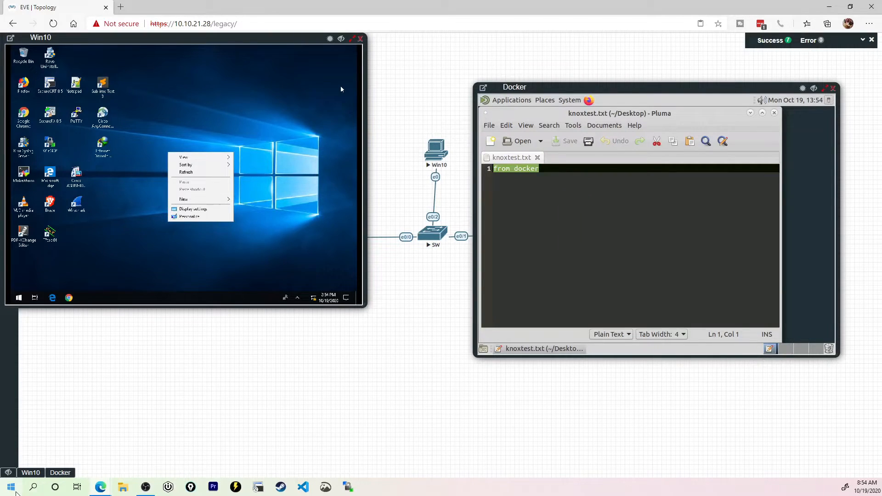
mouse_move(93, 425)
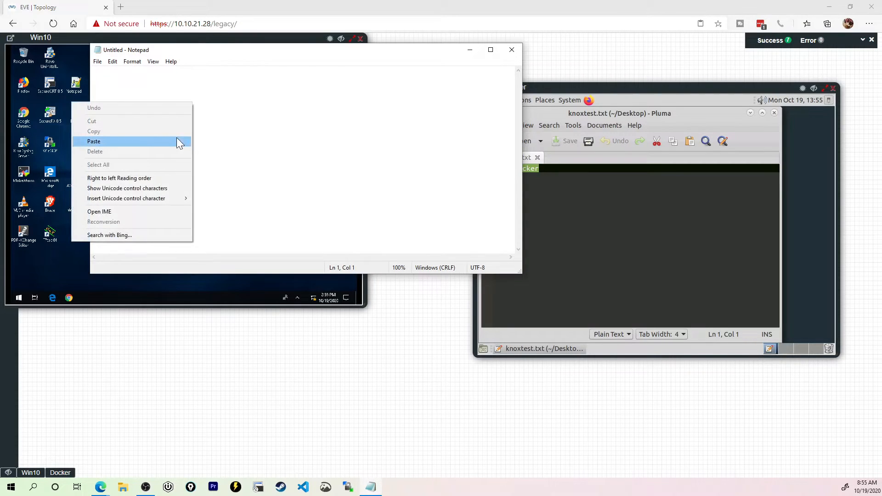
left_click(94, 141)
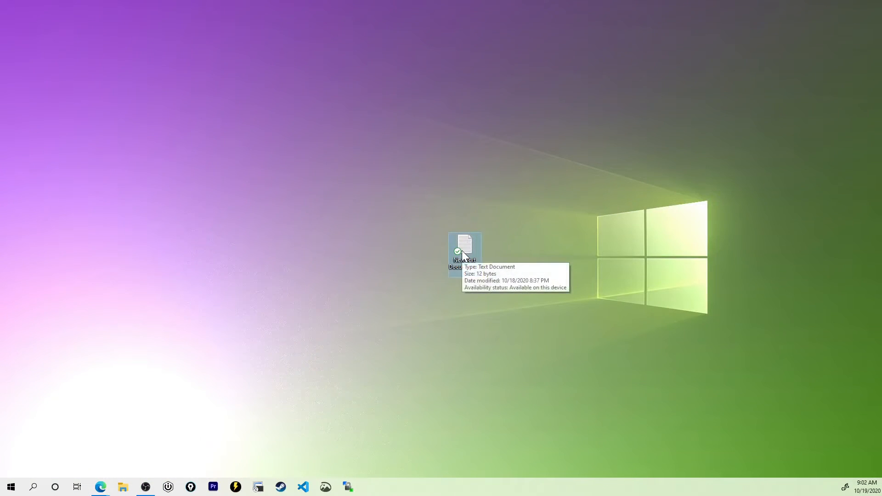
Step: Select the 'from desktop' text in the local New Text Document and return to the lab
double_click(464, 250)
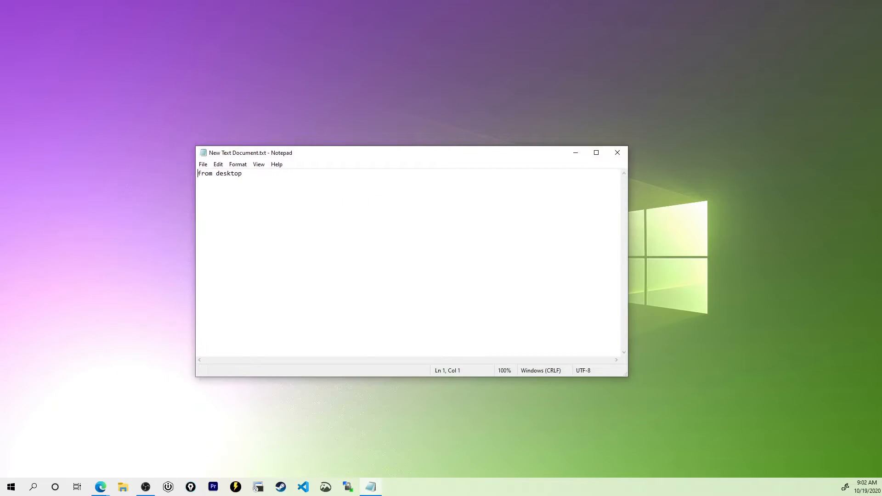
key("ctrl+a")
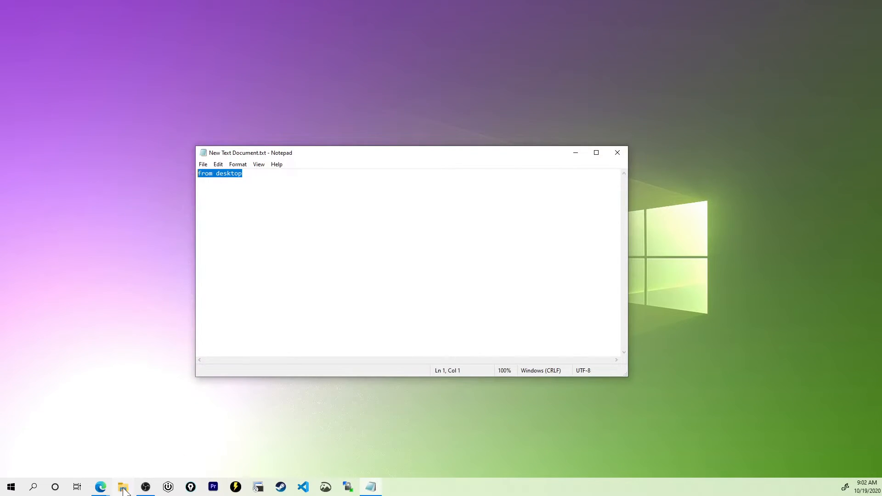
left_click(100, 487)
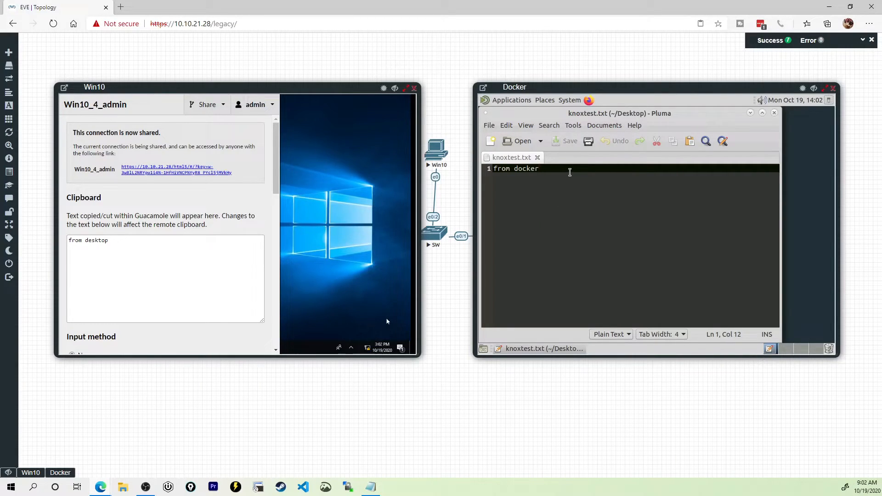
Step: Add 'from desktop' on a new line beneath 'from docker' in knoxtest.txt
key("Return")
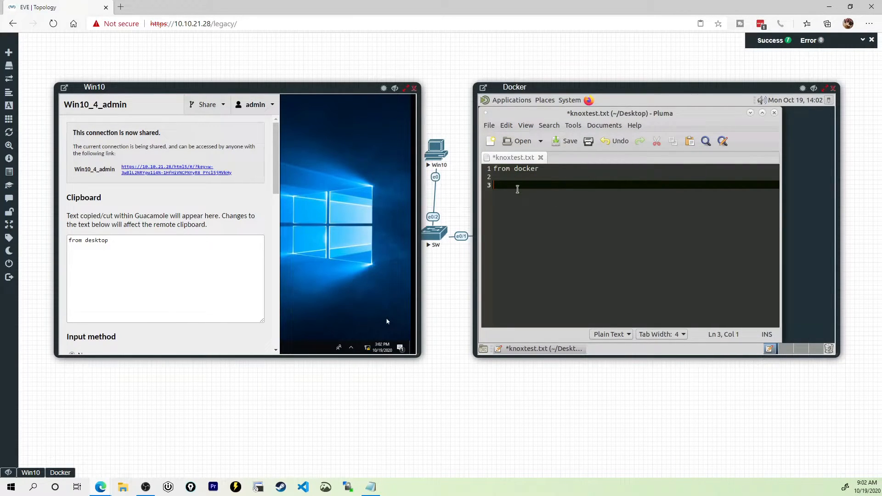
type("from desktop")
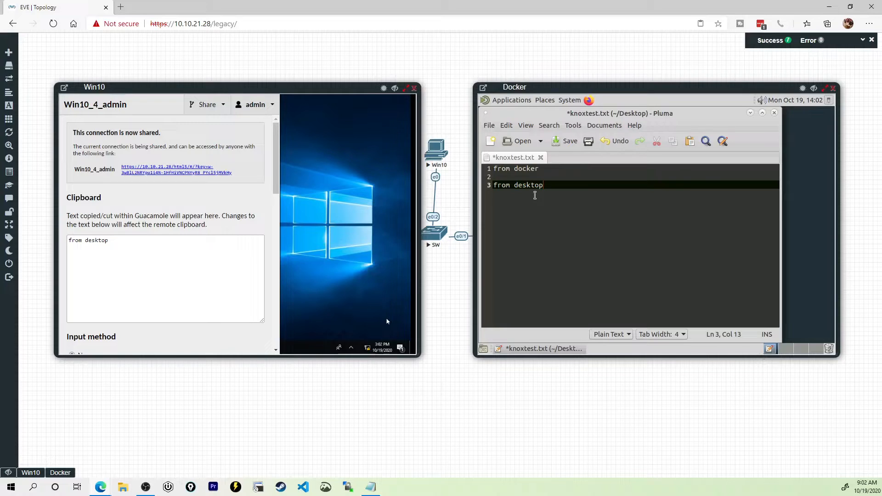
mouse_move(521, 197)
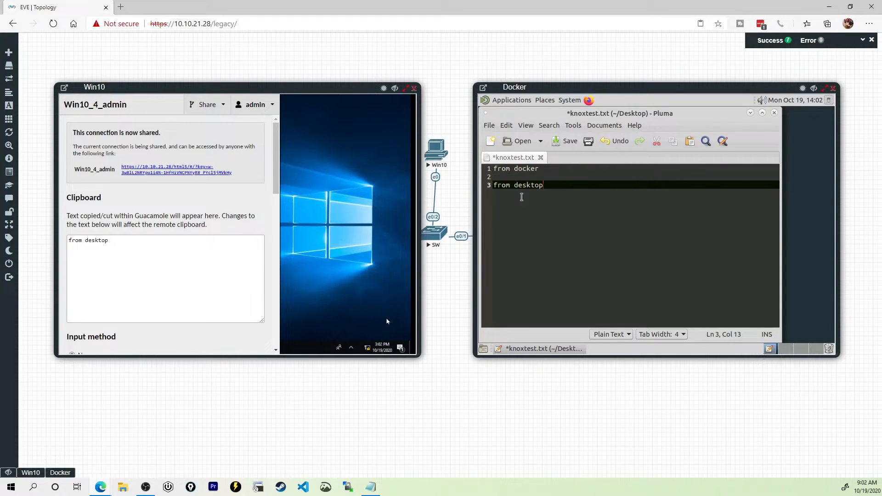
mouse_move(568, 251)
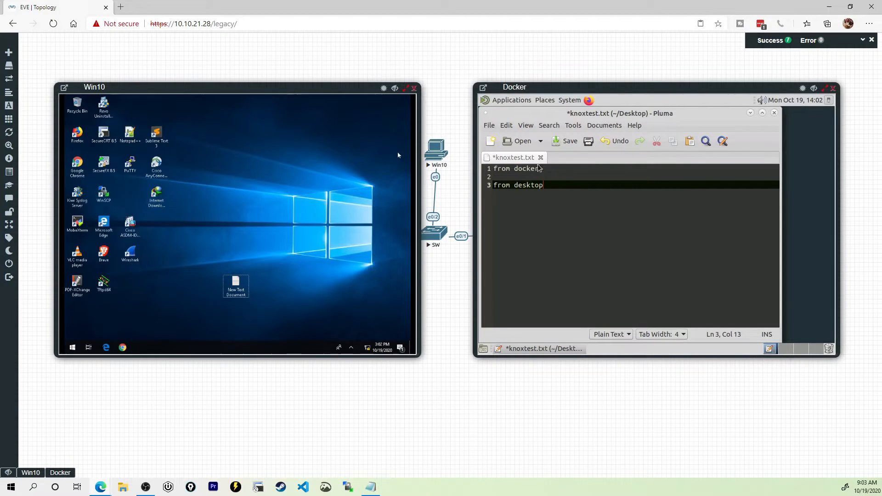
mouse_move(616, 160)
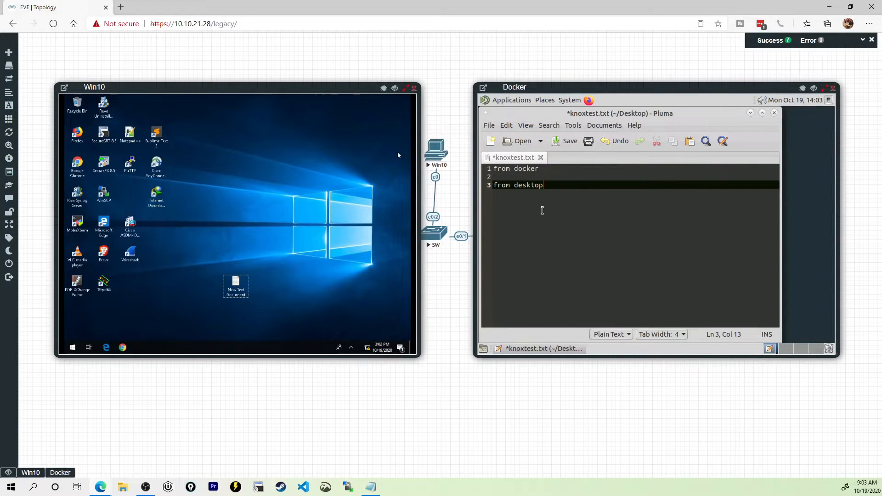
mouse_move(559, 222)
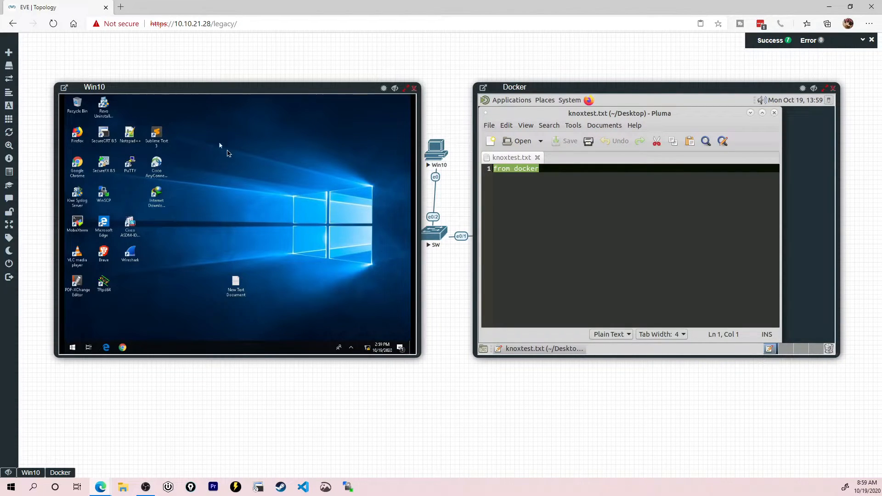
mouse_move(269, 179)
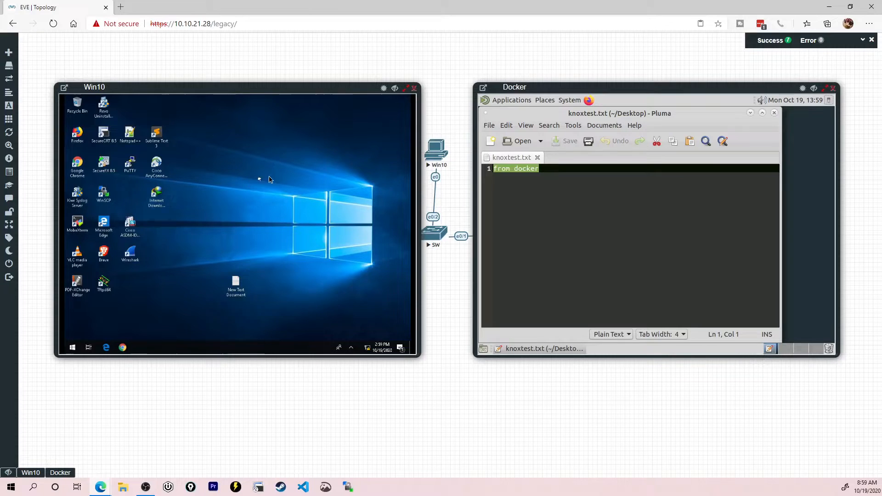
mouse_move(201, 173)
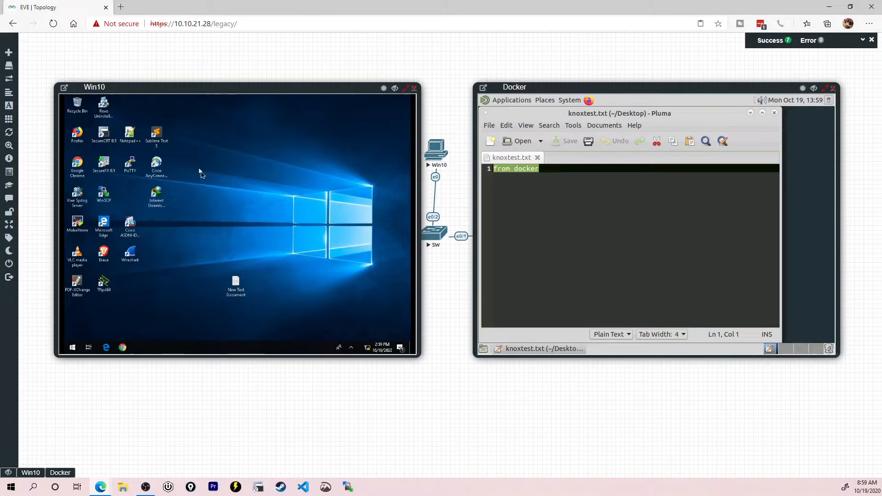
mouse_move(184, 90)
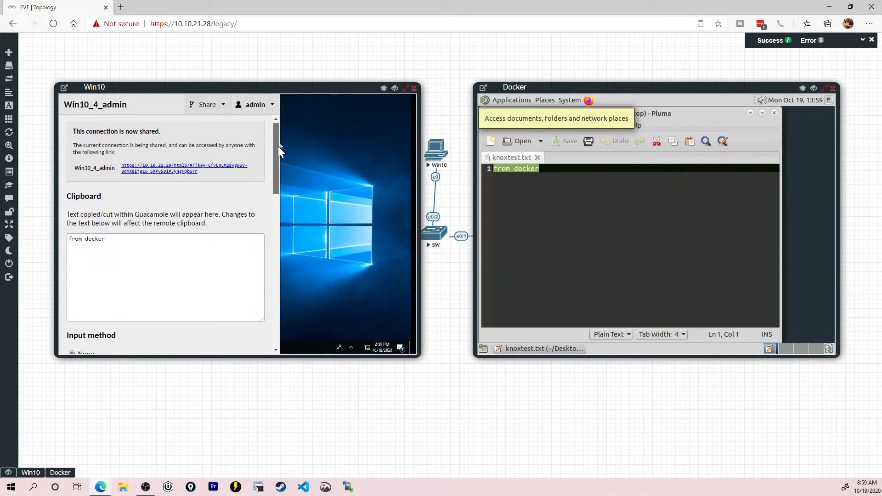
Step: Review the Win10 panel's input, mouse and display settings and reveal its Share dropdown
scroll("up", 3)
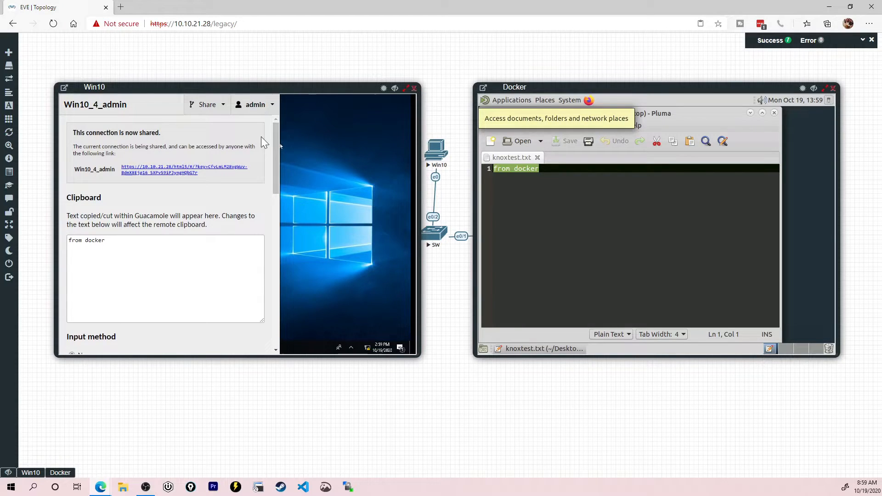
scroll("down", 3)
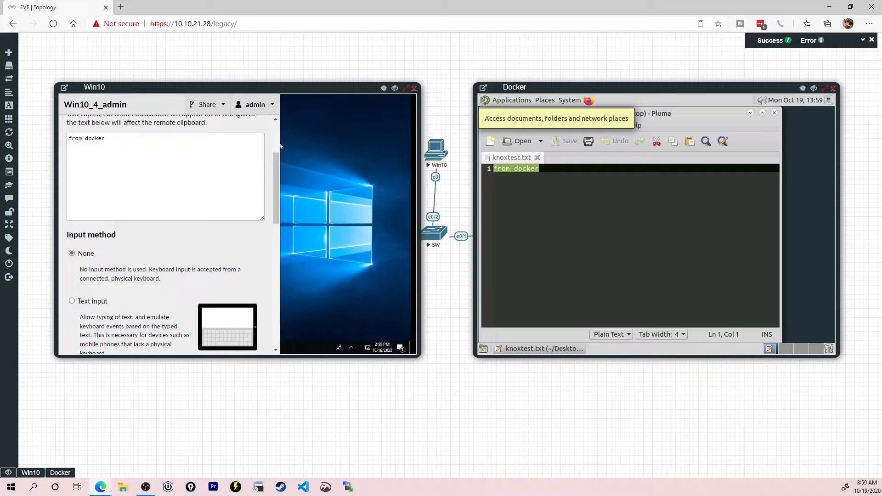
scroll("down", 3)
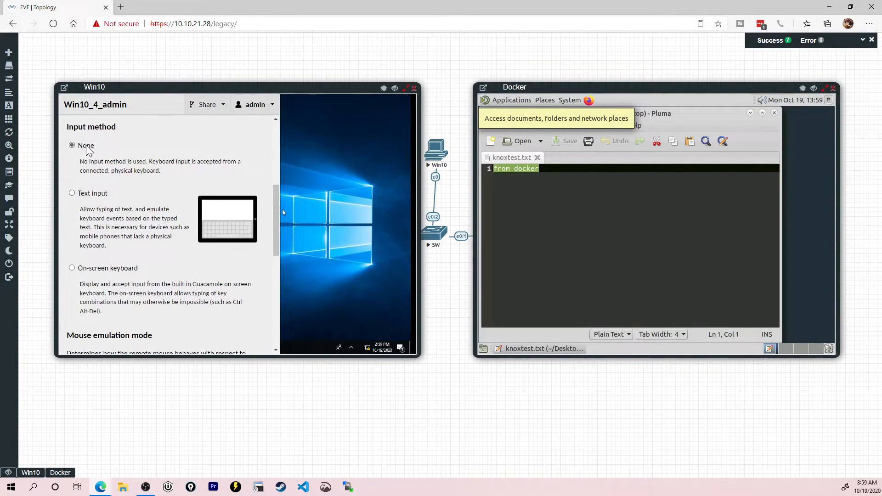
mouse_move(160, 228)
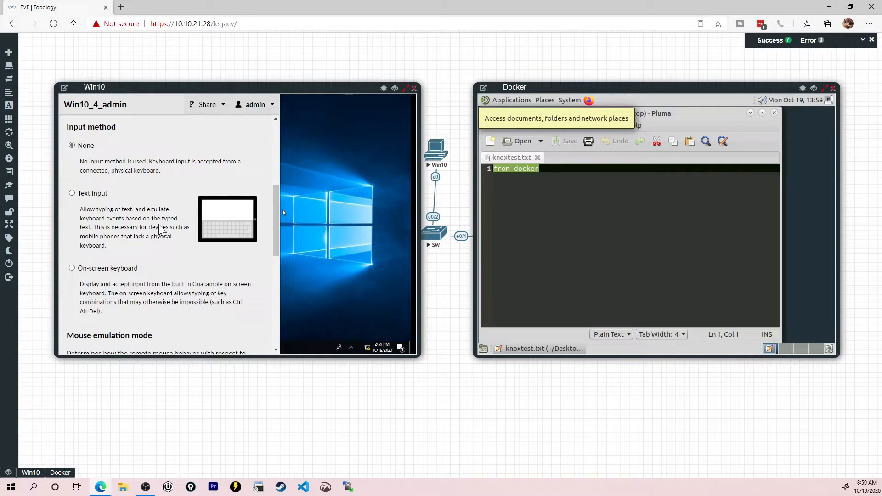
scroll("down", 3)
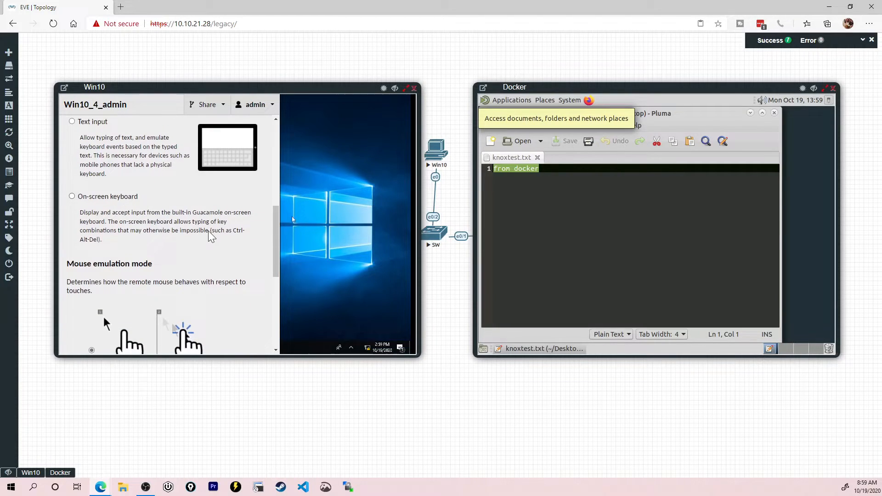
scroll("down", 3)
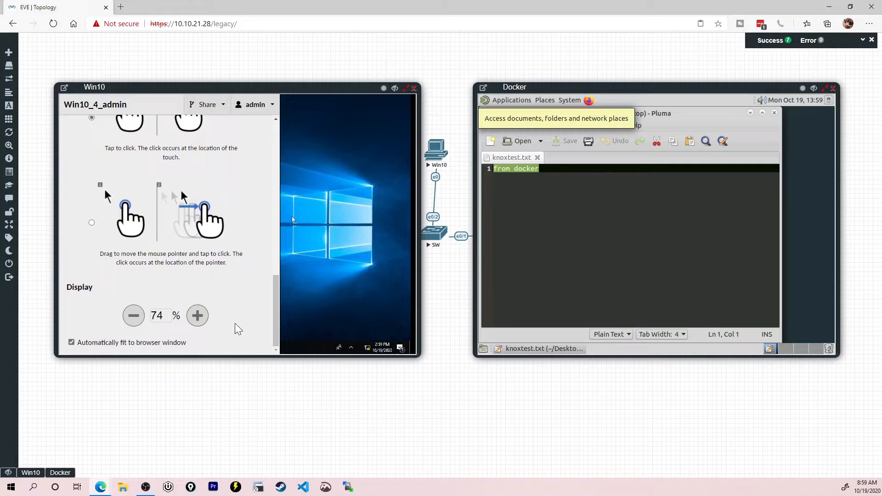
scroll("up", 3)
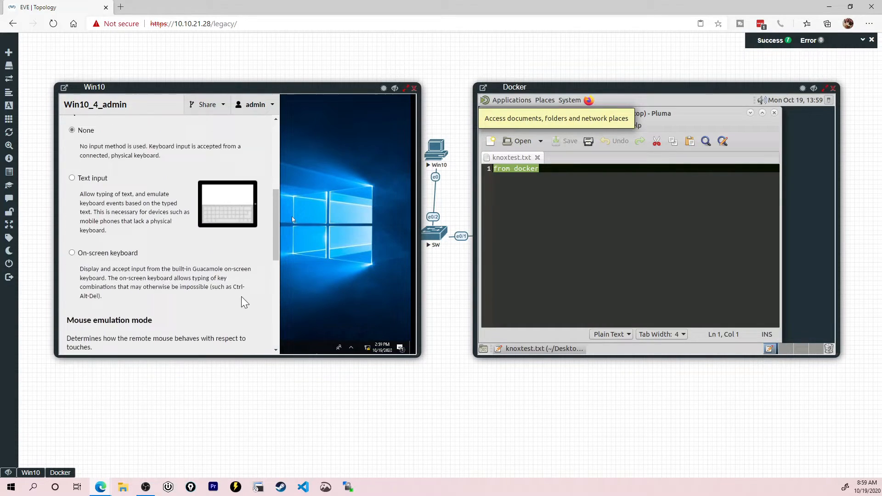
left_click(206, 105)
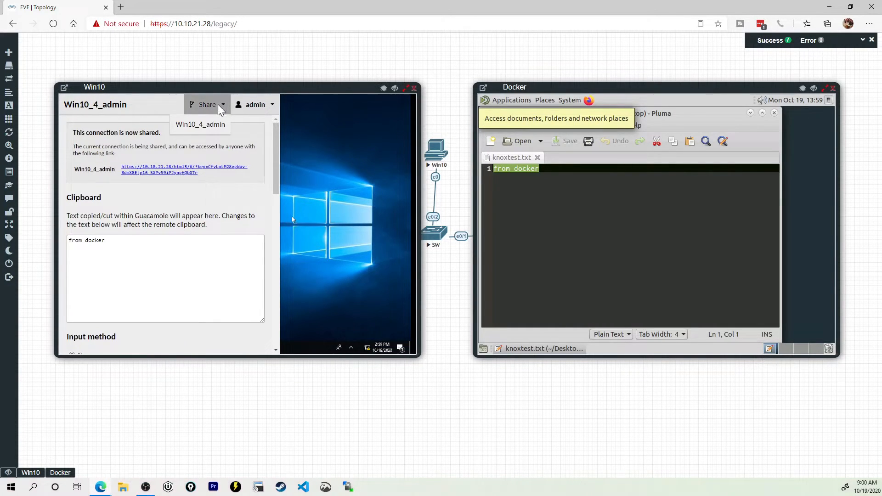
Step: Choose Win10_4_admin so a share link for the Win10 connection appears
left_click(200, 124)
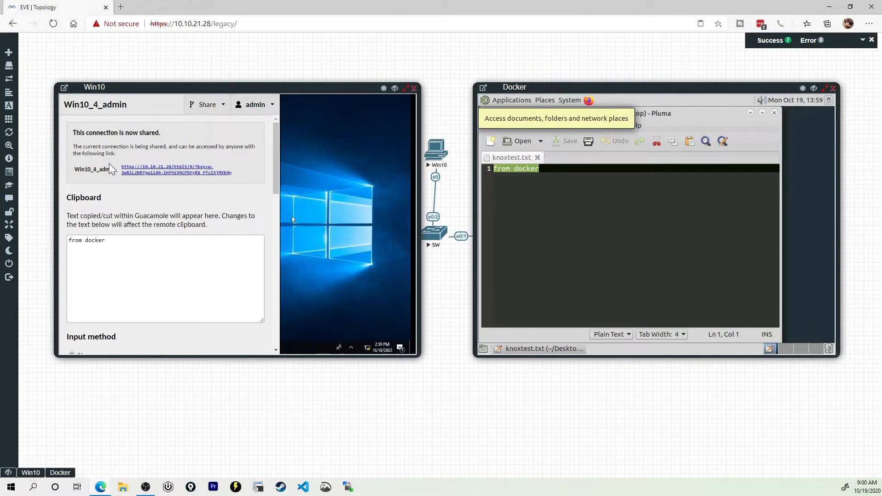
mouse_move(218, 179)
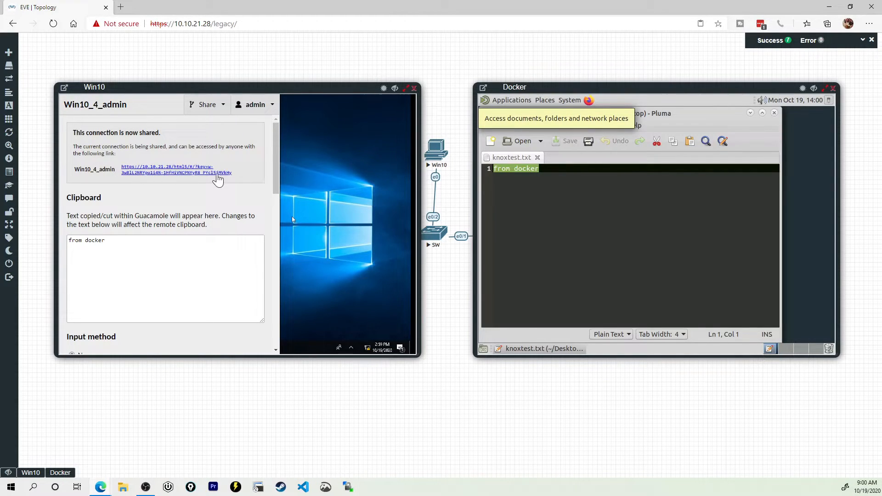
mouse_move(209, 186)
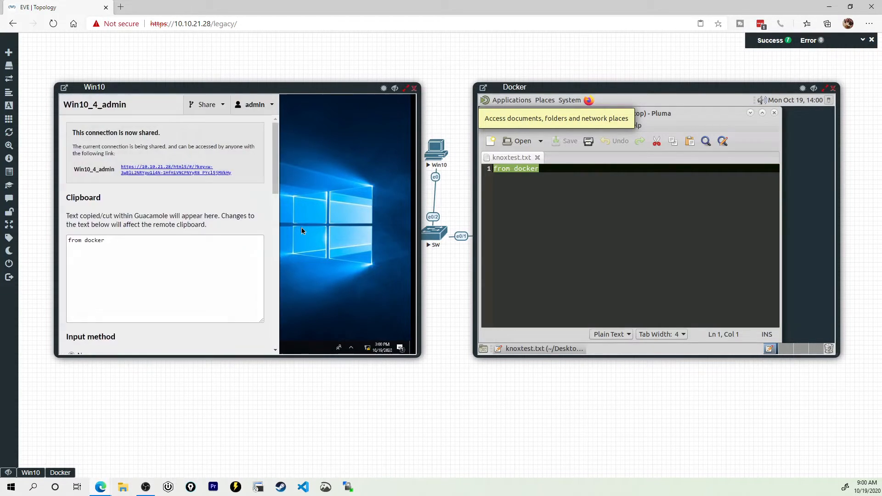
mouse_move(331, 216)
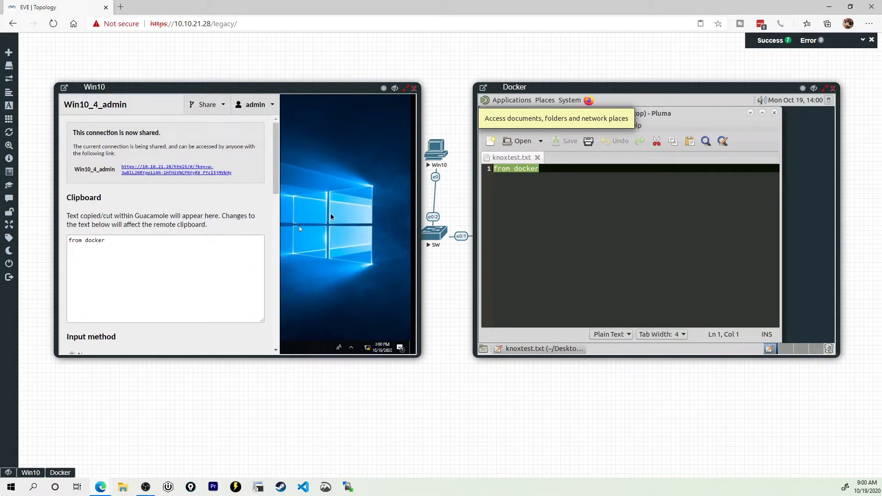
mouse_move(399, 197)
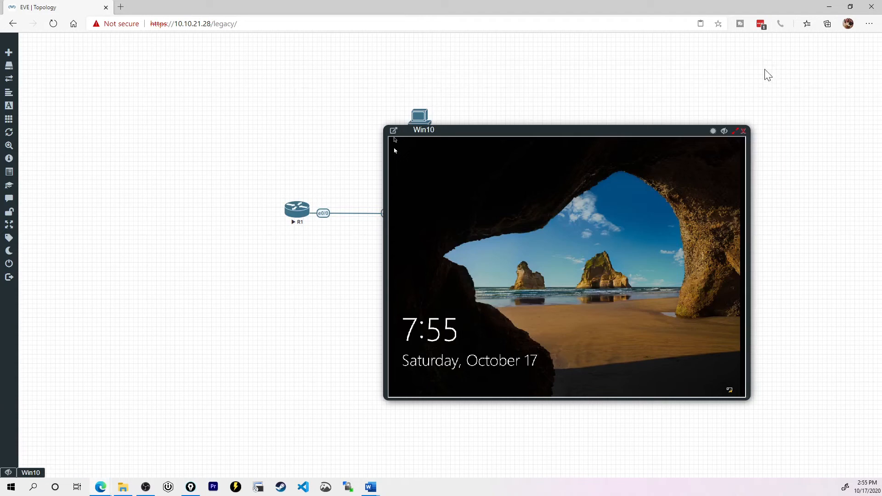
Step: Close the Win10 console, close the lab, and log out to the EVE sign-in page
left_click(743, 130)
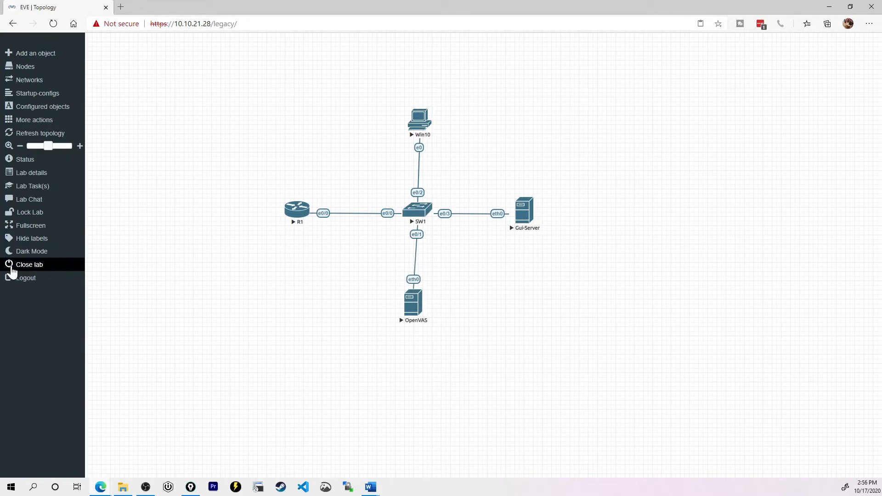
left_click(25, 278)
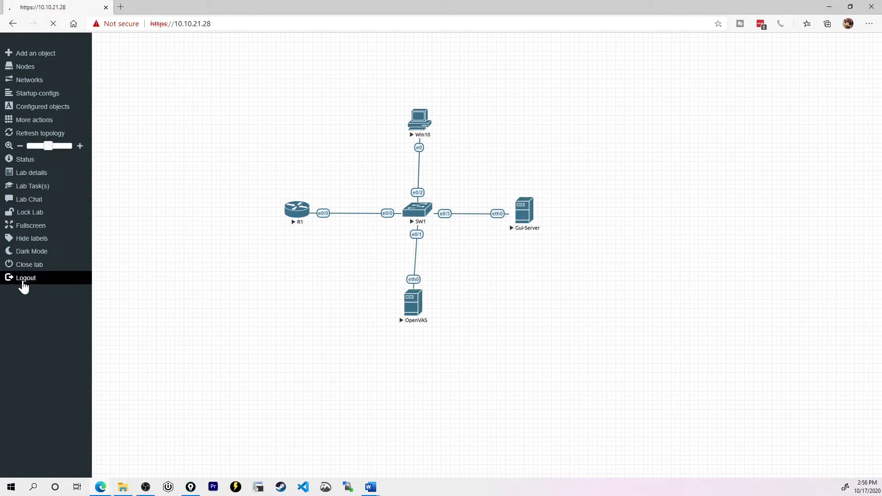
left_click(25, 277)
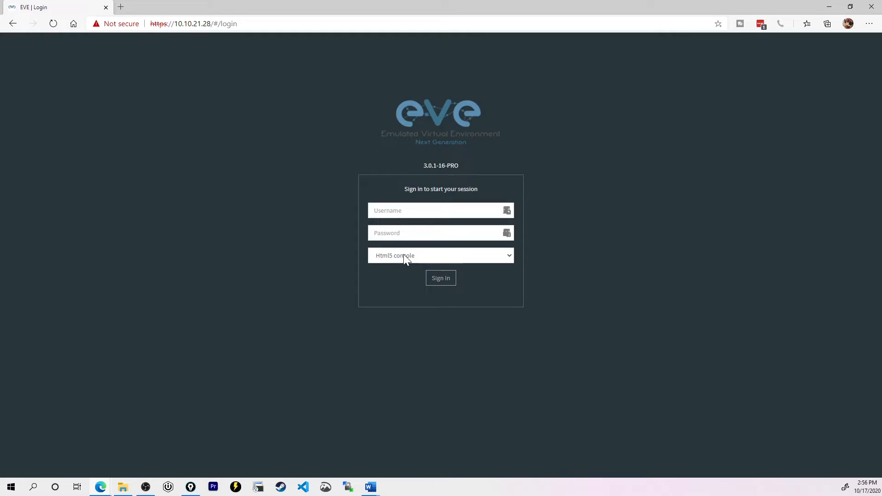
Step: Sign in as admin with the Html5 Desktop console type, reaching the remote Linux desktop
left_click(441, 255)
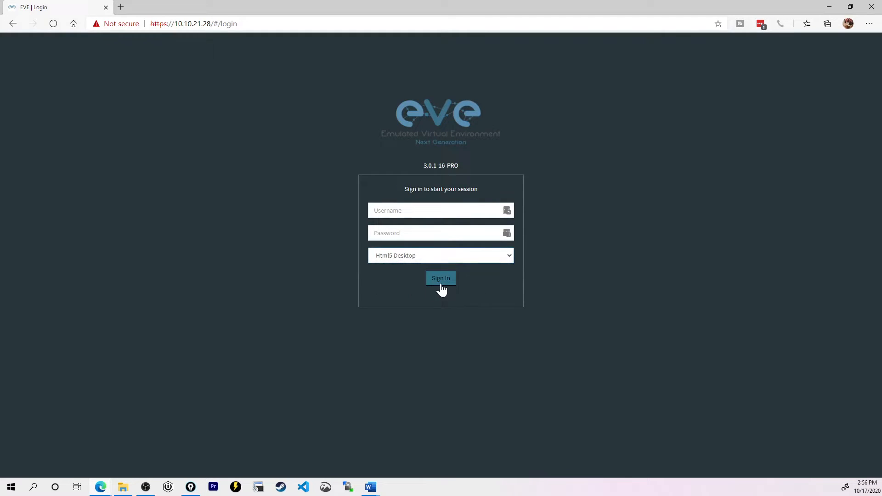
type("admin")
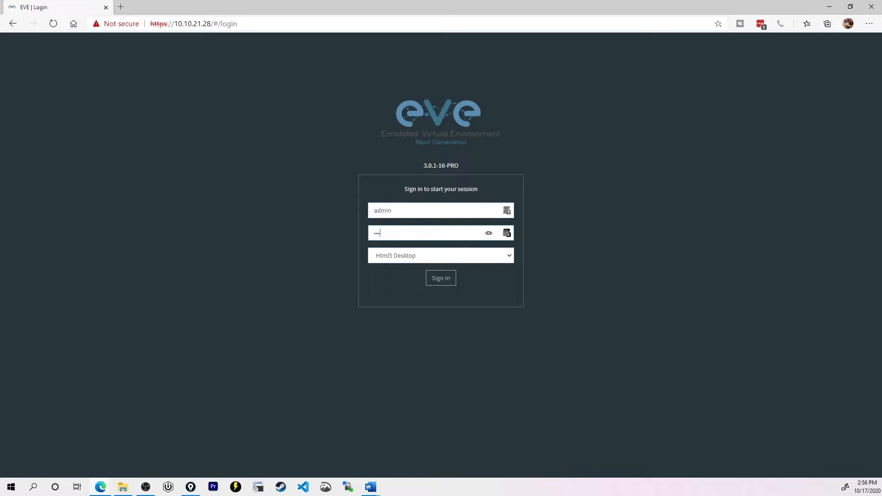
left_click(440, 277)
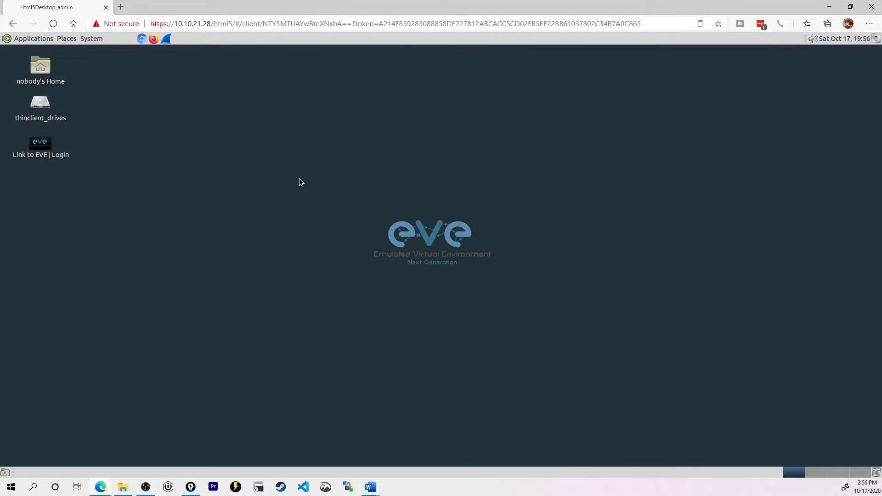
mouse_move(428, 187)
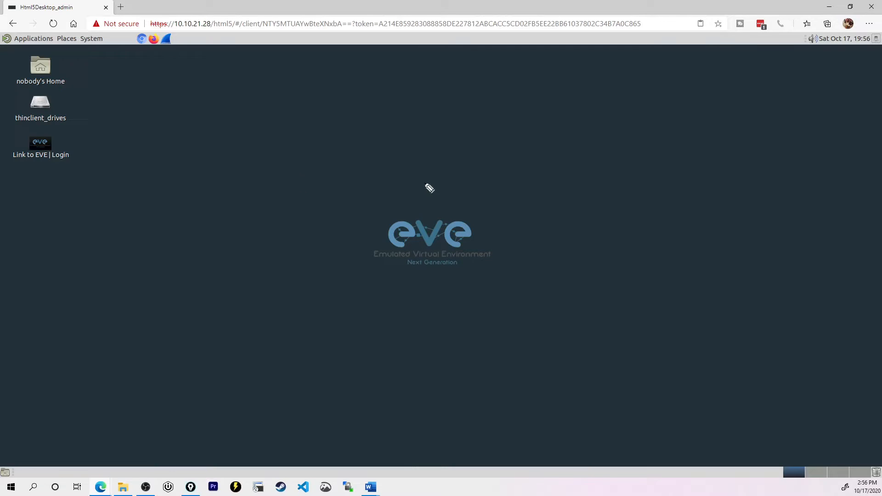
mouse_move(240, 129)
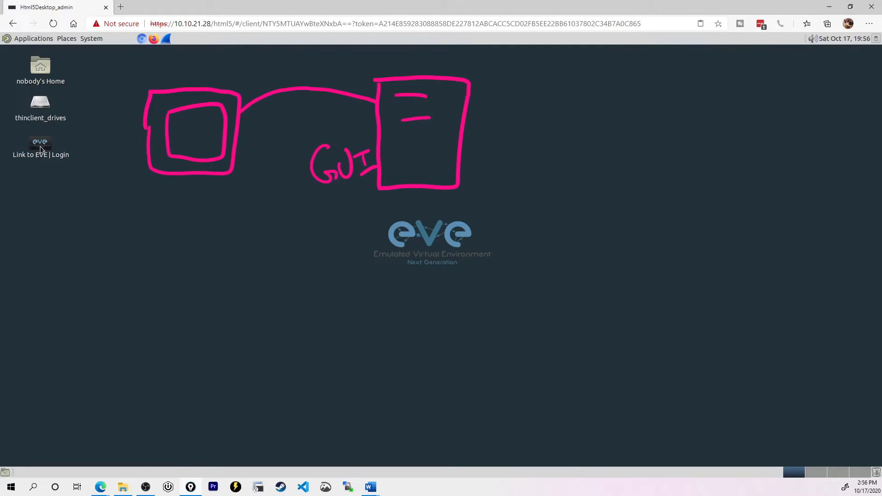
Step: Launch the 'Link to EVE | Login' icon and accept Firefox's self-signed certificate risk
double_click(40, 146)
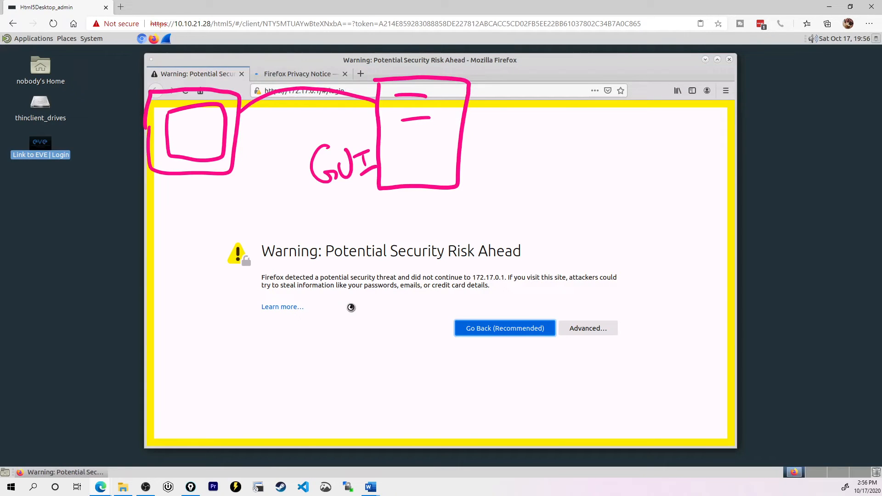
mouse_move(488, 319)
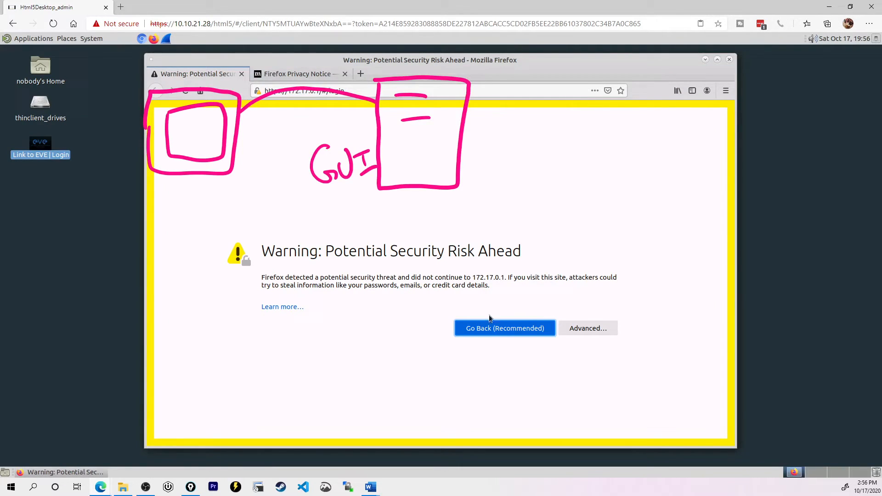
left_click(586, 328)
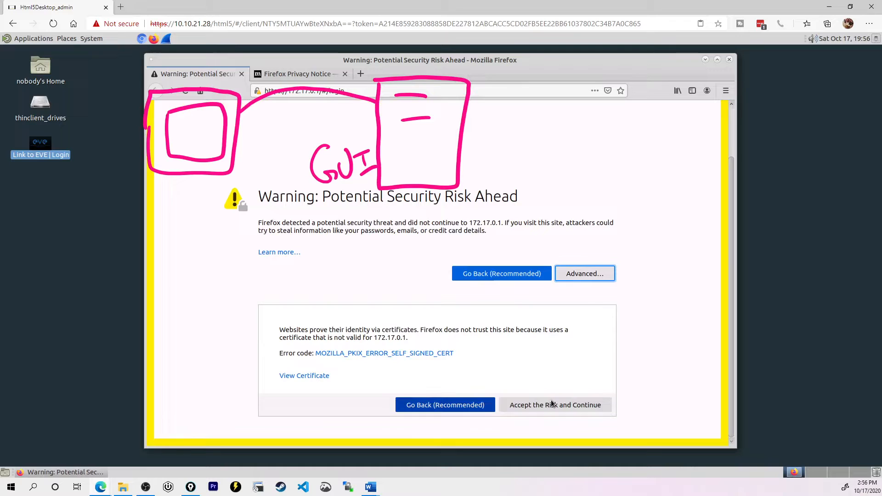
left_click(555, 404)
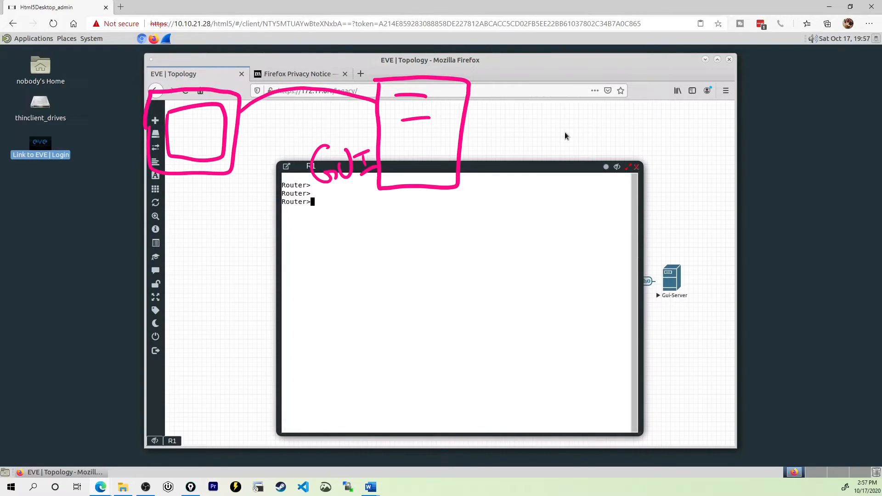
mouse_move(254, 128)
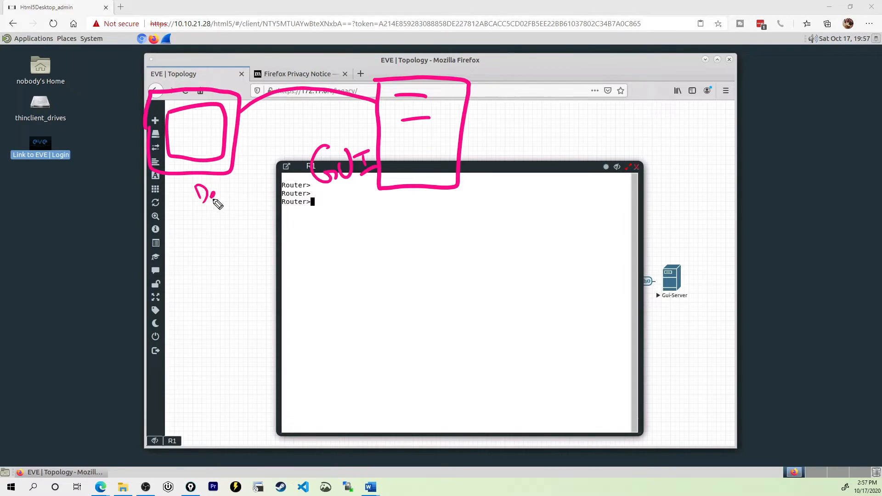
left_click_drag(197, 191, 253, 194)
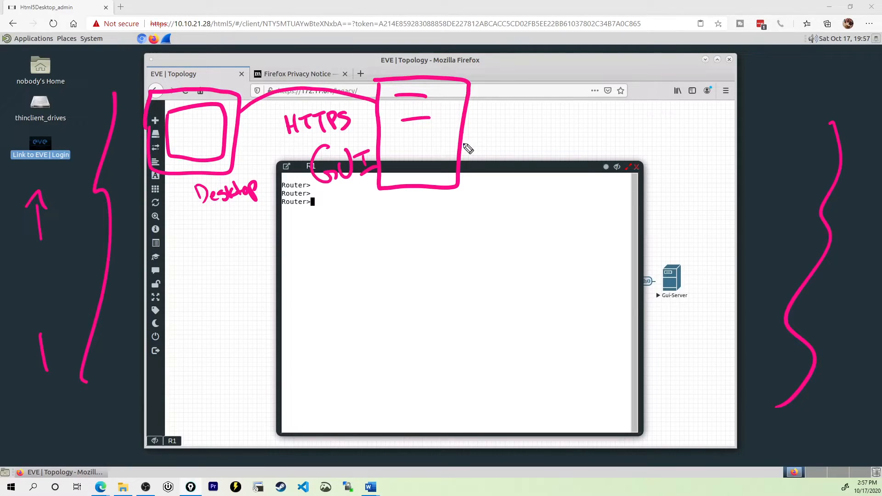
left_click_drag(458, 143, 540, 123)
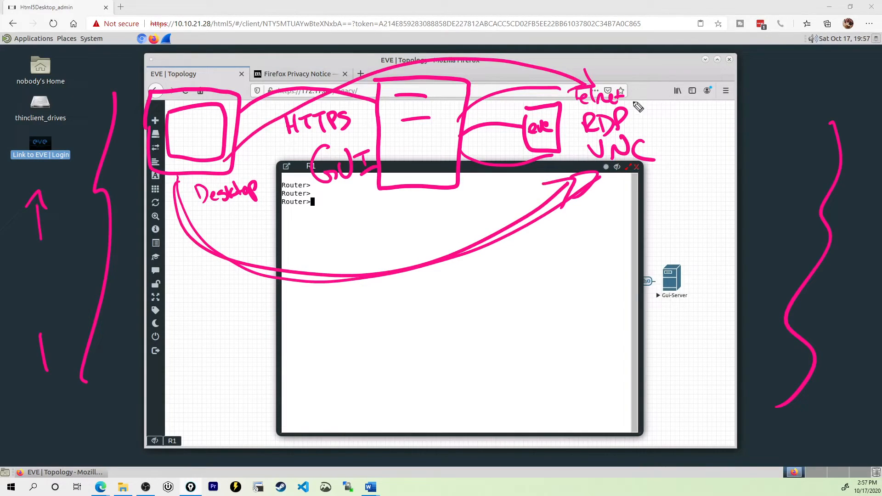
mouse_move(656, 100)
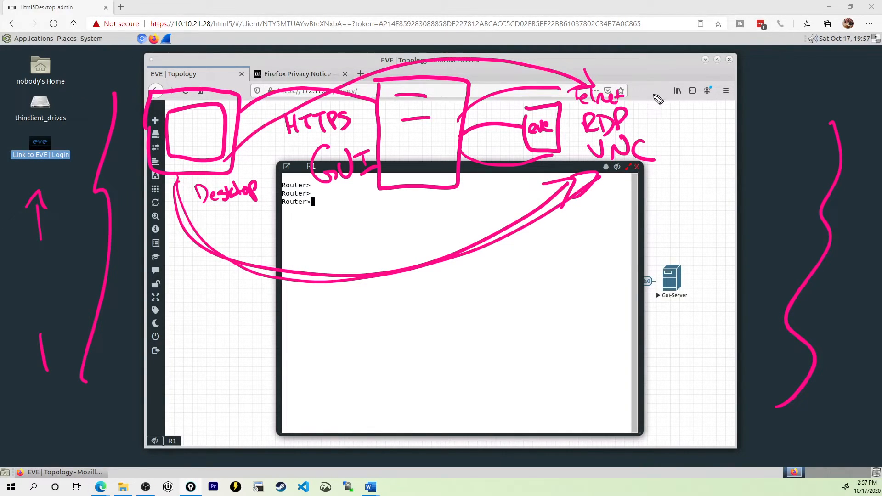
mouse_move(643, 123)
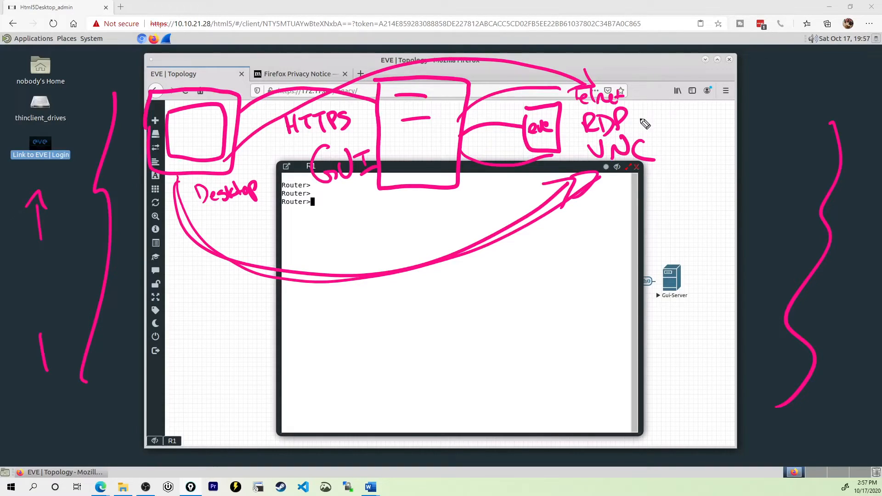
mouse_move(644, 117)
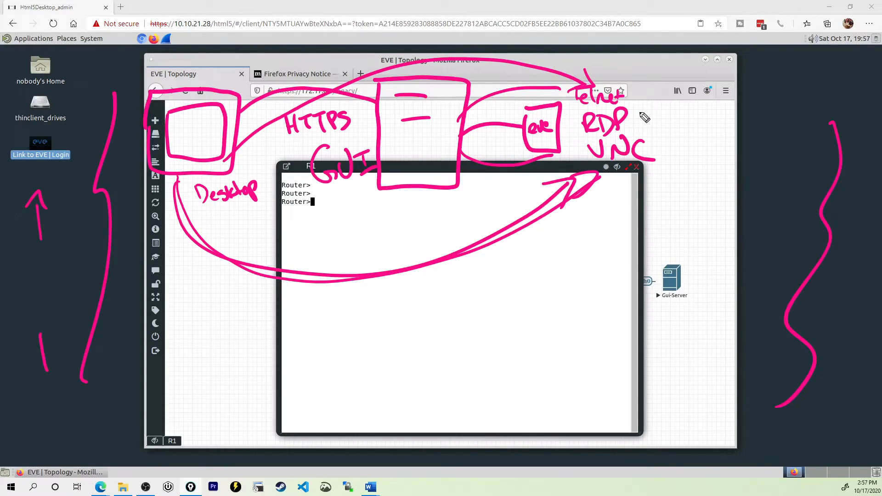
mouse_move(473, 200)
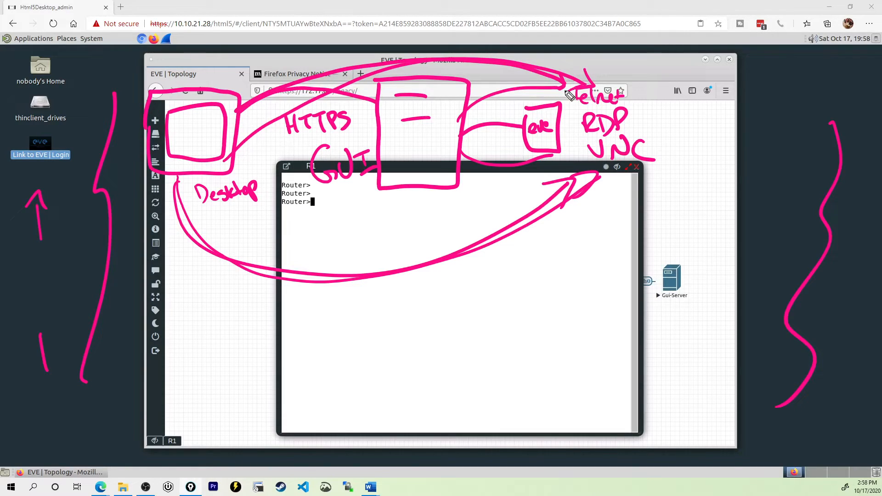
mouse_move(249, 160)
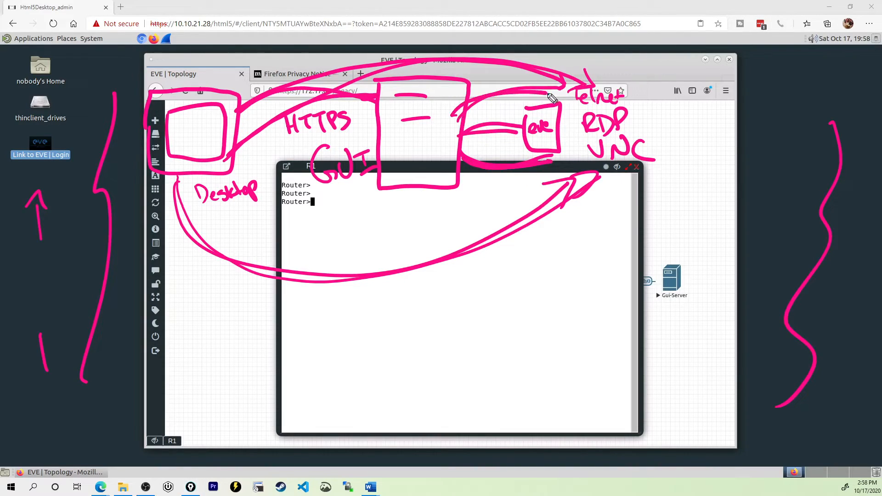
mouse_move(565, 98)
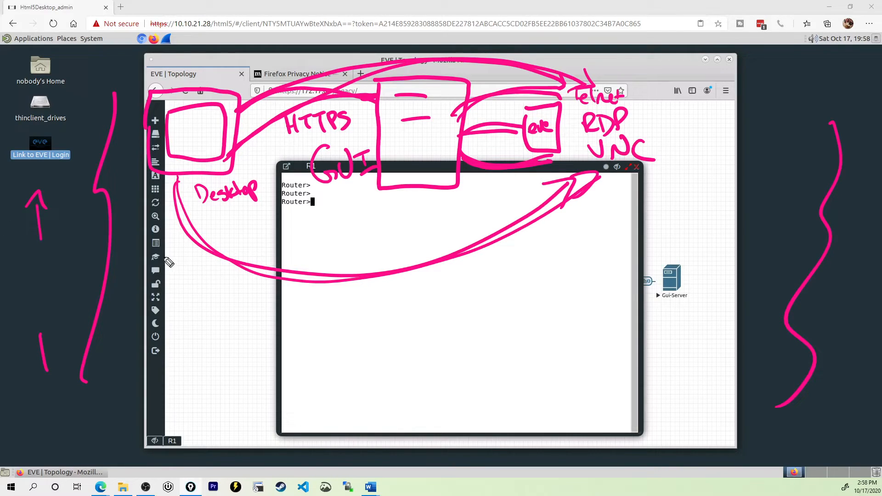
mouse_move(245, 110)
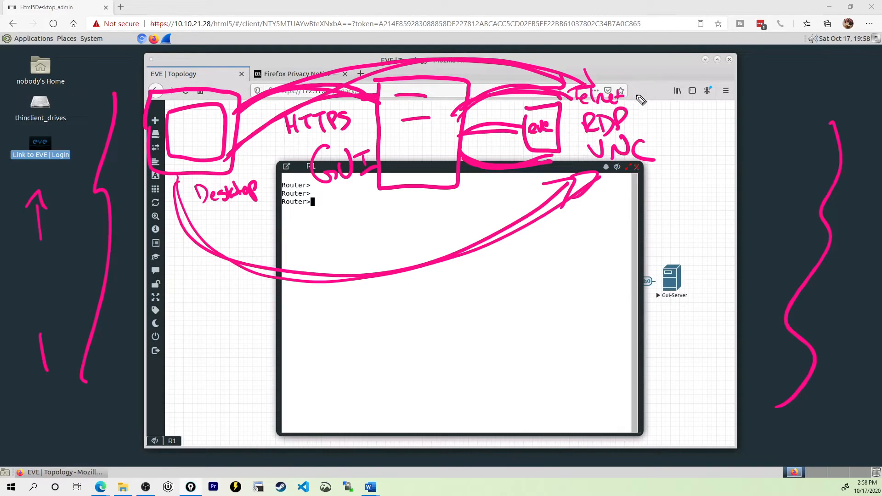
mouse_move(671, 105)
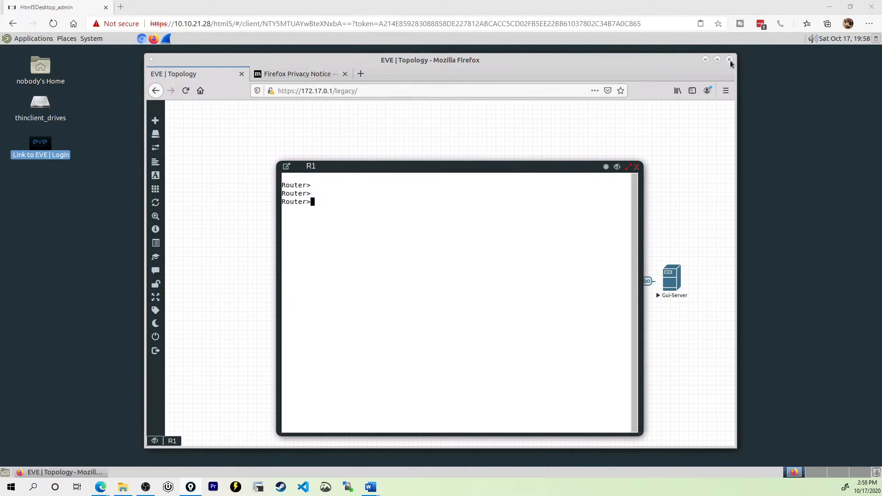
Step: Close the remote desktop's Firefox with both tabs and return to the EVE login page
left_click(729, 59)
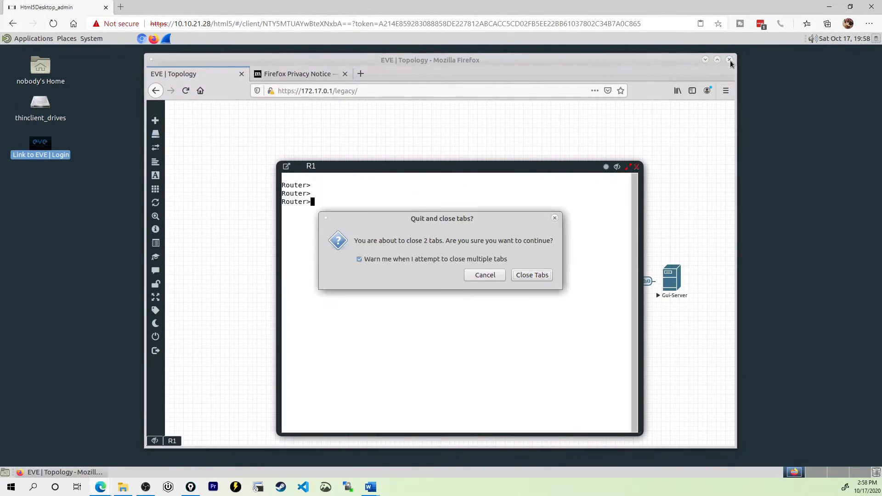
left_click(531, 275)
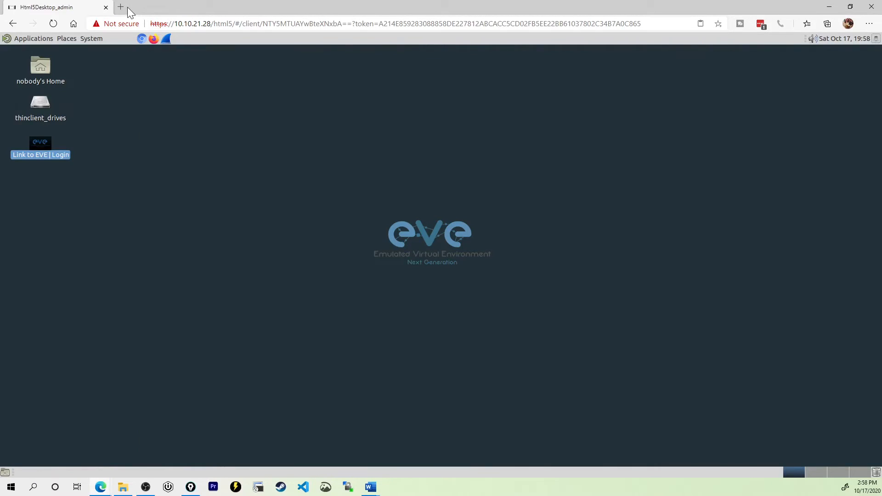
mouse_move(110, 18)
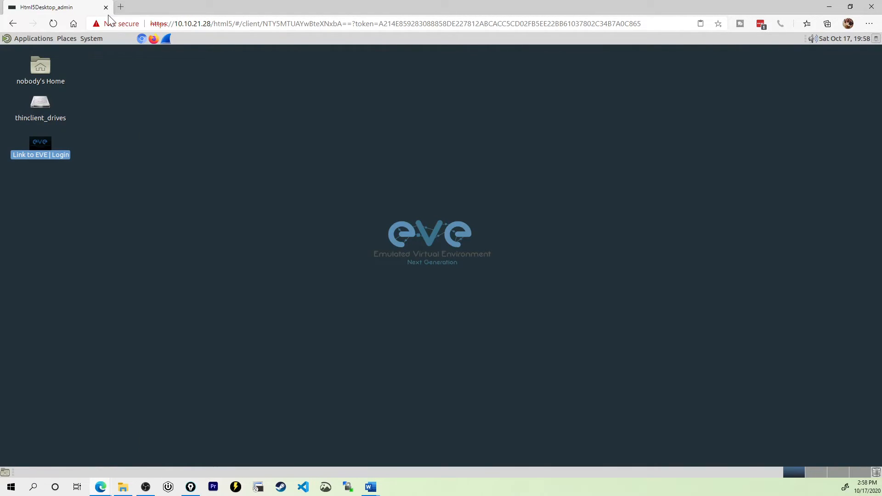
left_click(440, 255)
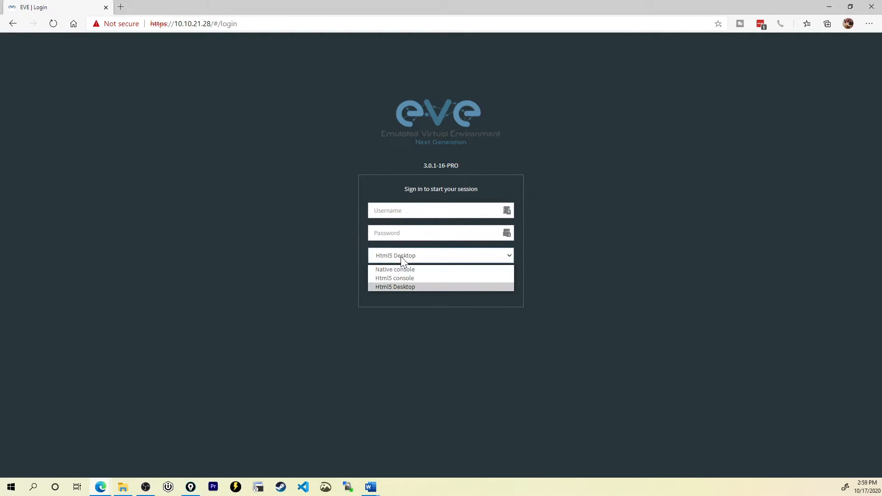
Step: Sign in as admin with Native console access, reopening the lab topology
left_click(394, 269)
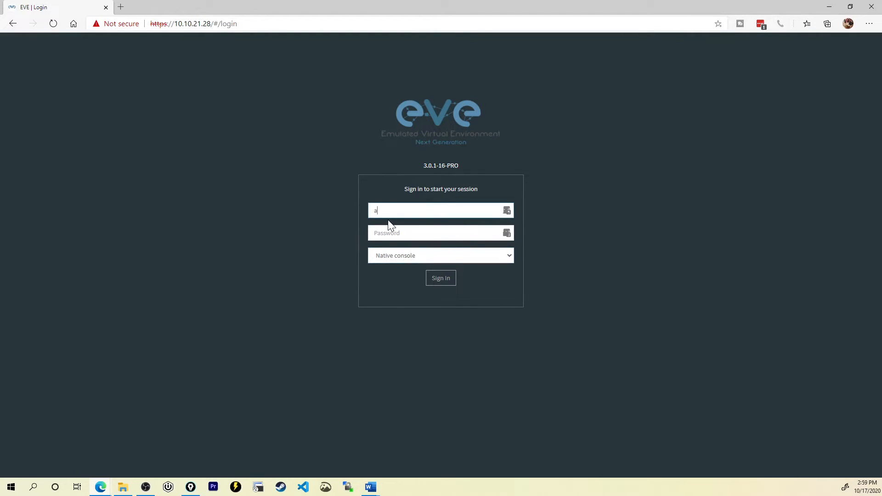
type("dmin")
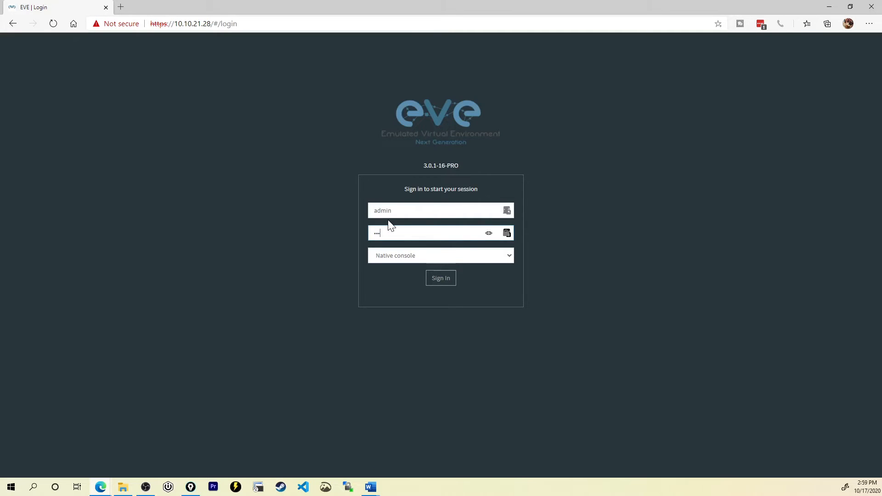
left_click(441, 278)
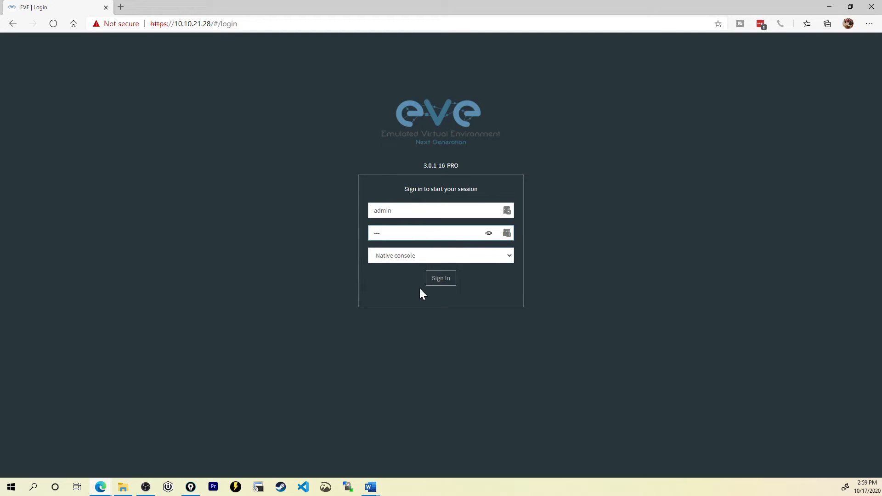
left_click(441, 278)
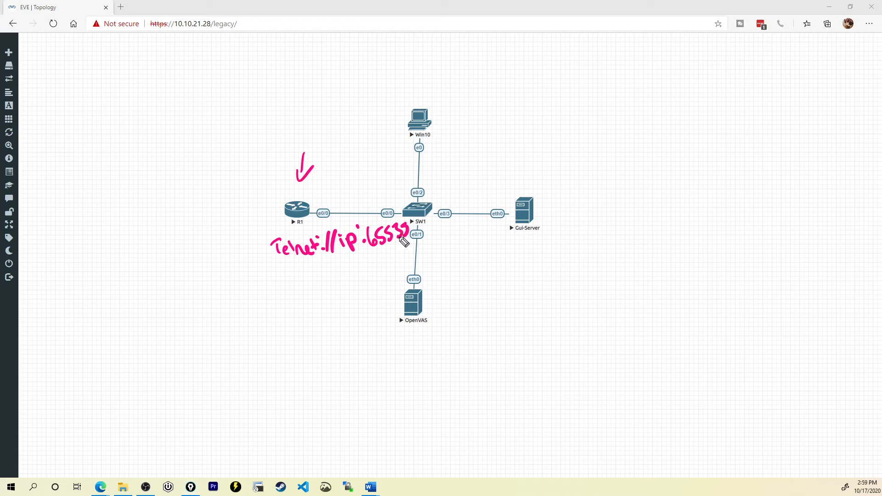
mouse_move(278, 253)
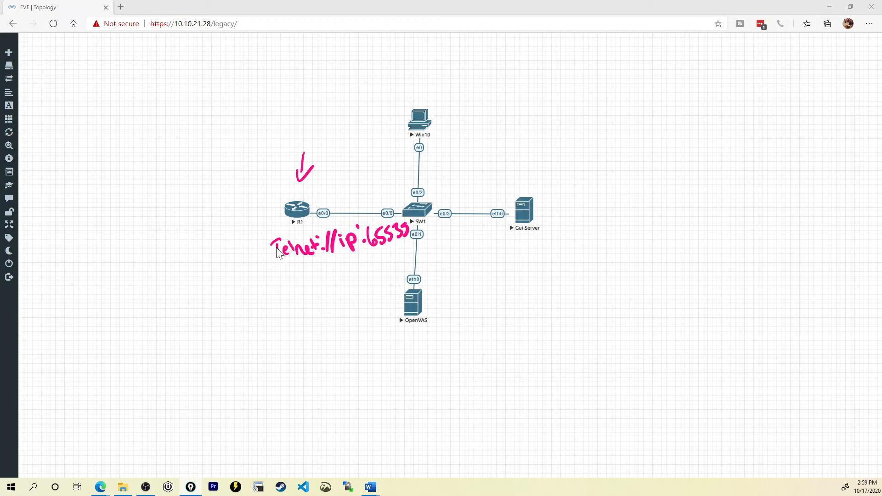
mouse_move(297, 210)
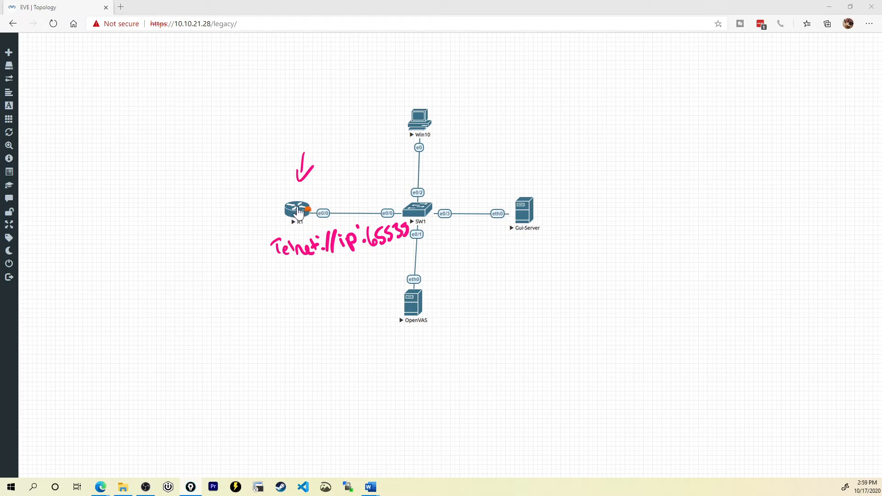
mouse_move(294, 195)
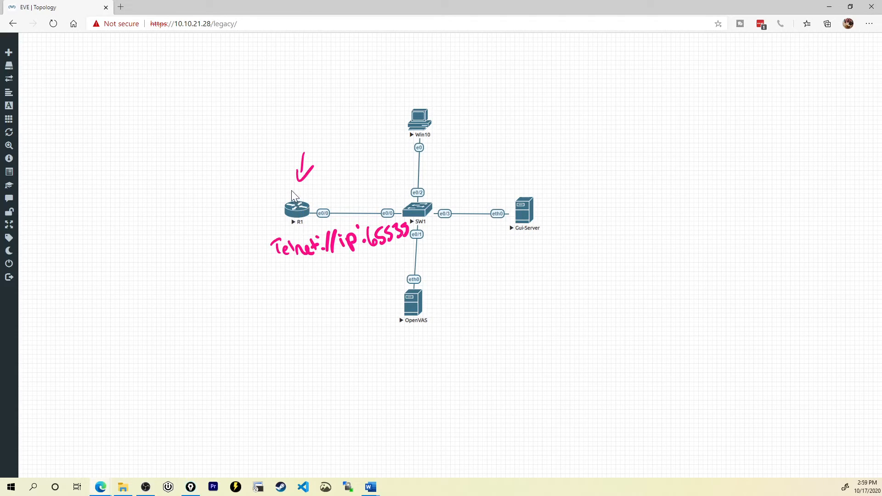
mouse_move(290, 186)
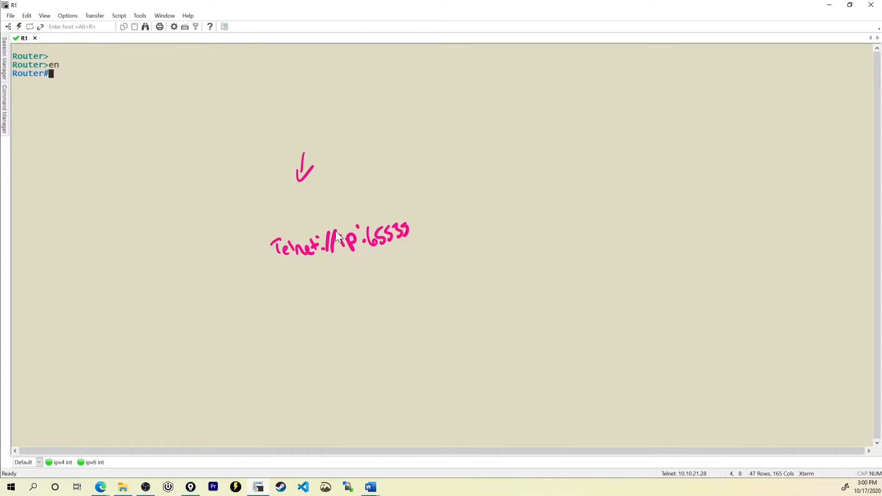
Step: Run enable on R1 in SecureCRT so the prompt becomes Router#
key("Return")
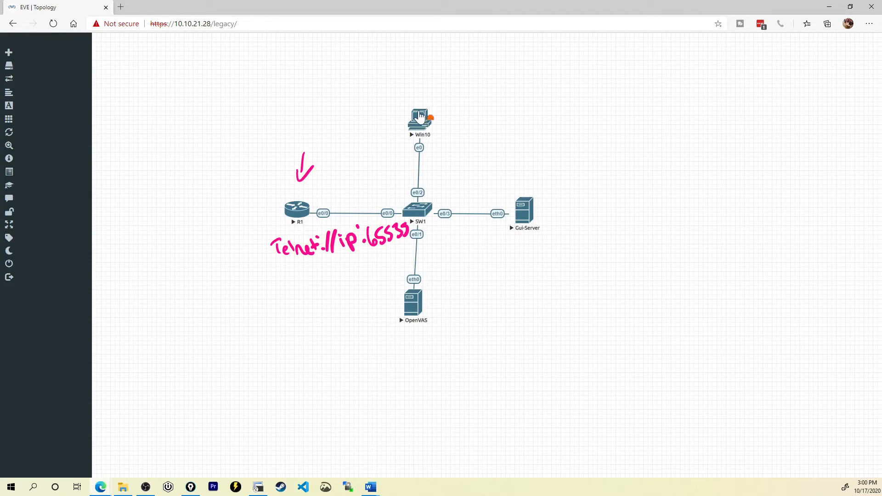
mouse_move(484, 88)
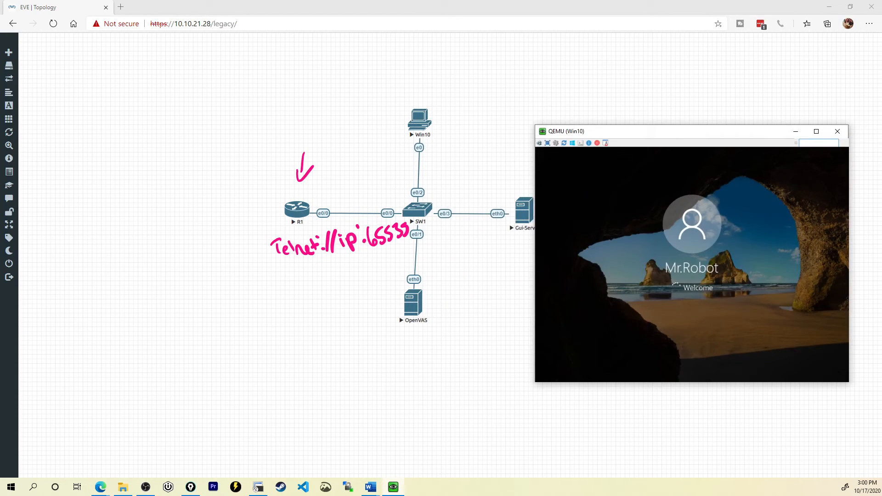
mouse_move(565, 121)
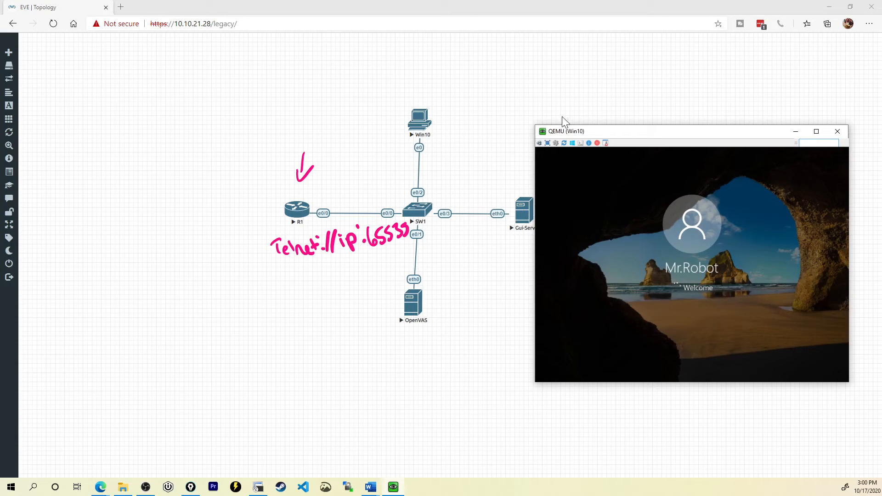
mouse_move(523, 219)
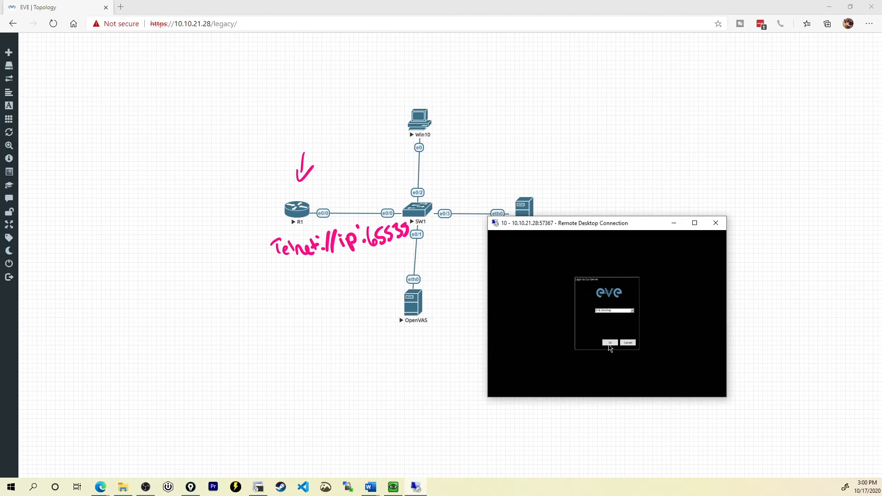
Step: Confirm the xrdp login to Gui-Server and hand-annotate the rdp://10.10.21.28 address on its desktop
left_click(609, 343)
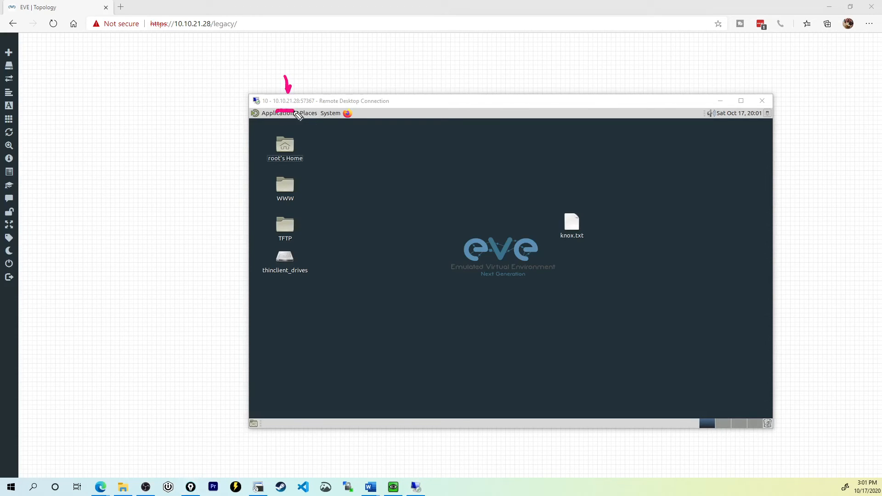
left_click_drag(176, 37, 218, 38)
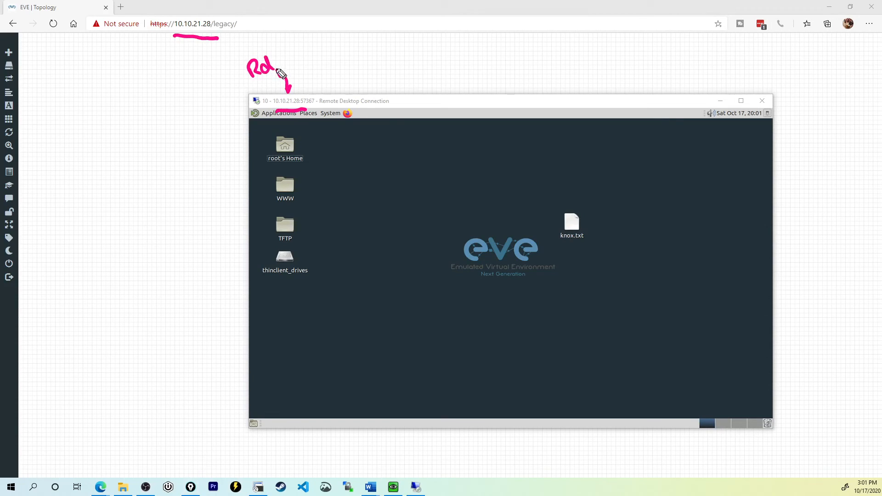
left_click_drag(276, 73, 312, 65)
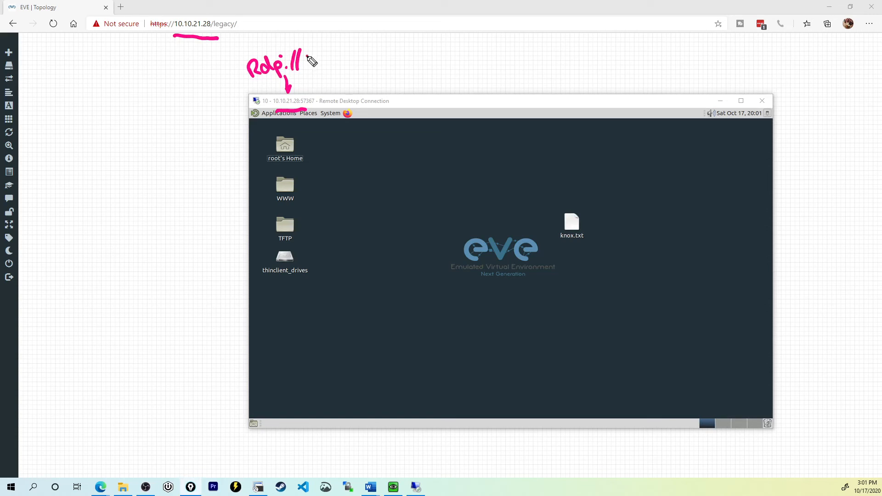
left_click_drag(306, 64, 363, 65)
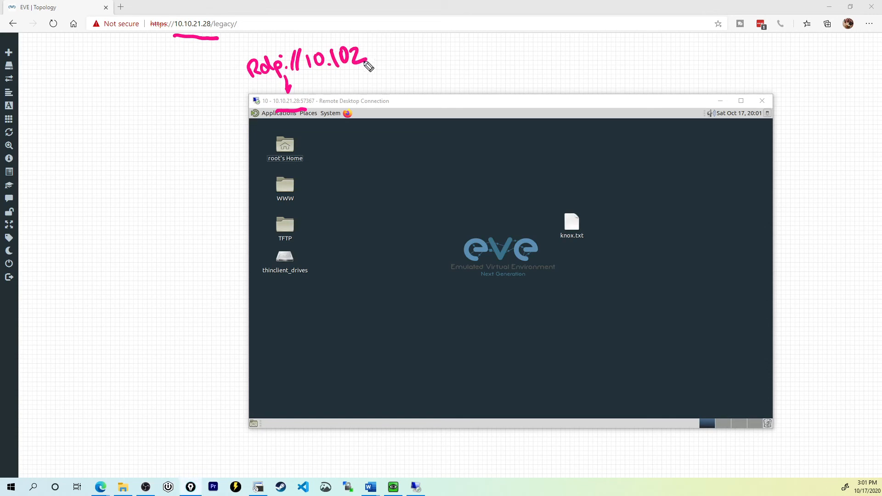
left_click_drag(360, 64, 414, 50)
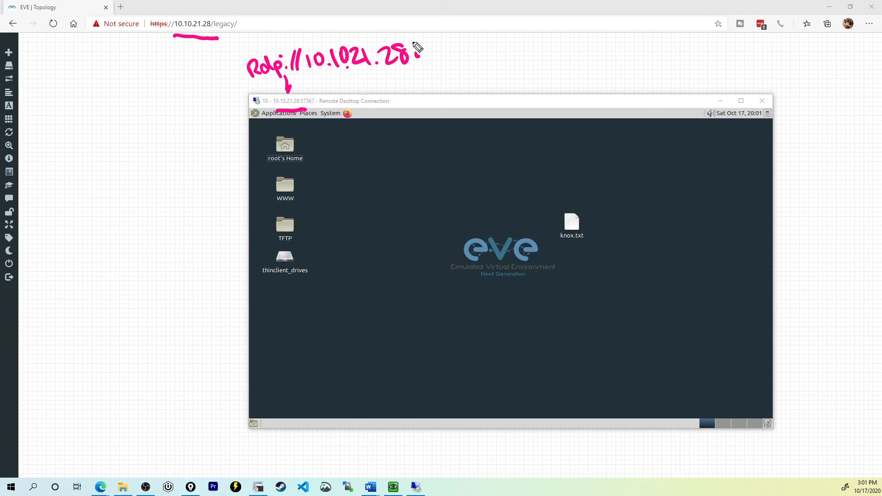